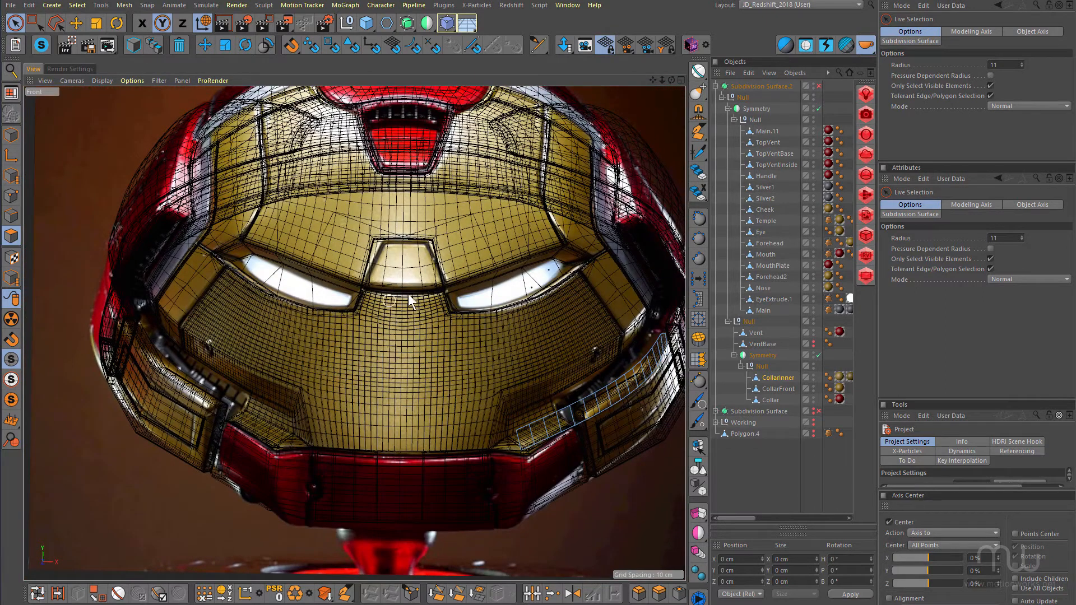
mouse_move(371, 363)
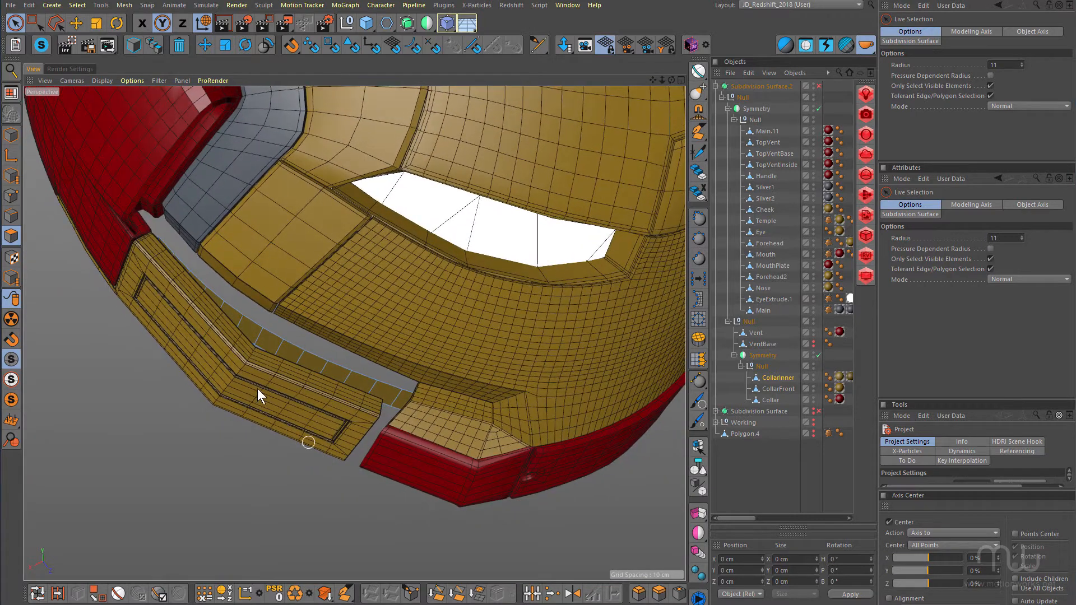
- Orbit and zoom around the helmet to inspect the inner collar gap beneath the faceplate
left_click_drag(259, 397, 267, 287)
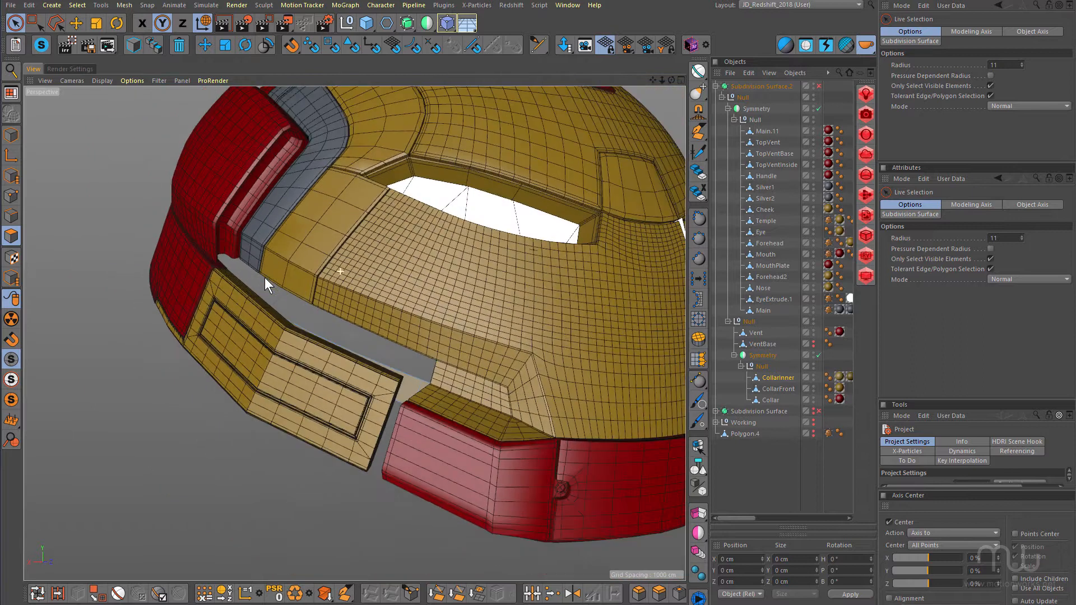
left_click_drag(268, 287, 582, 297)
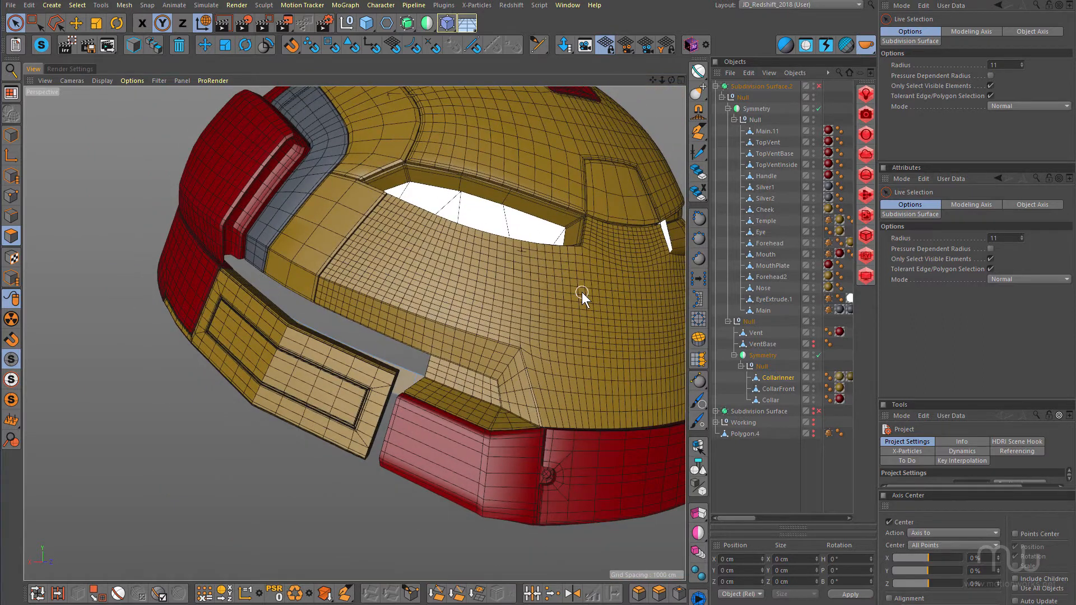
left_click_drag(584, 299, 315, 247)
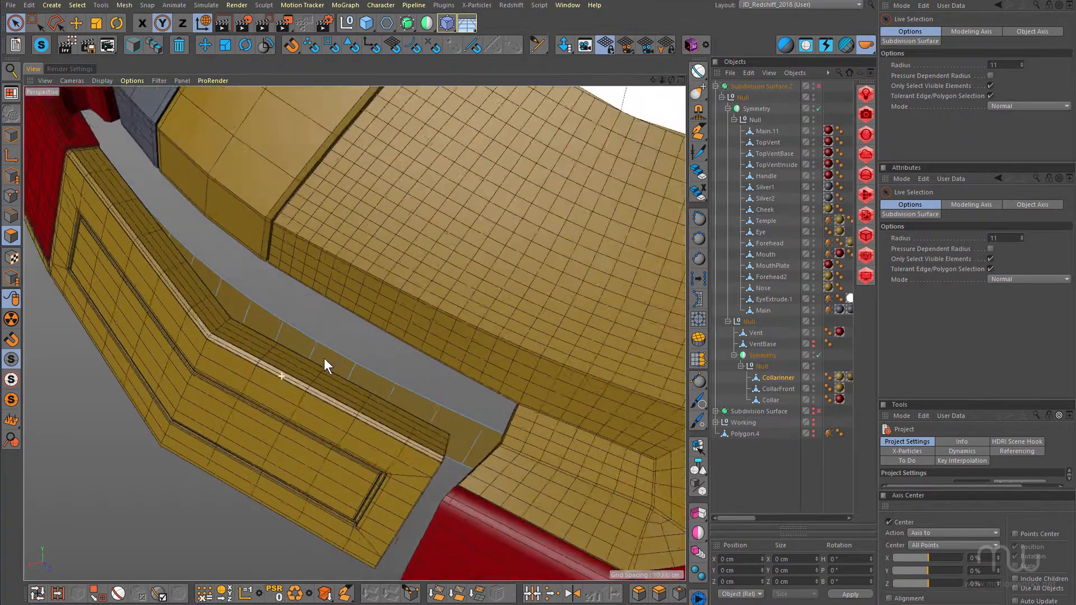
left_click_drag(326, 363, 302, 295)
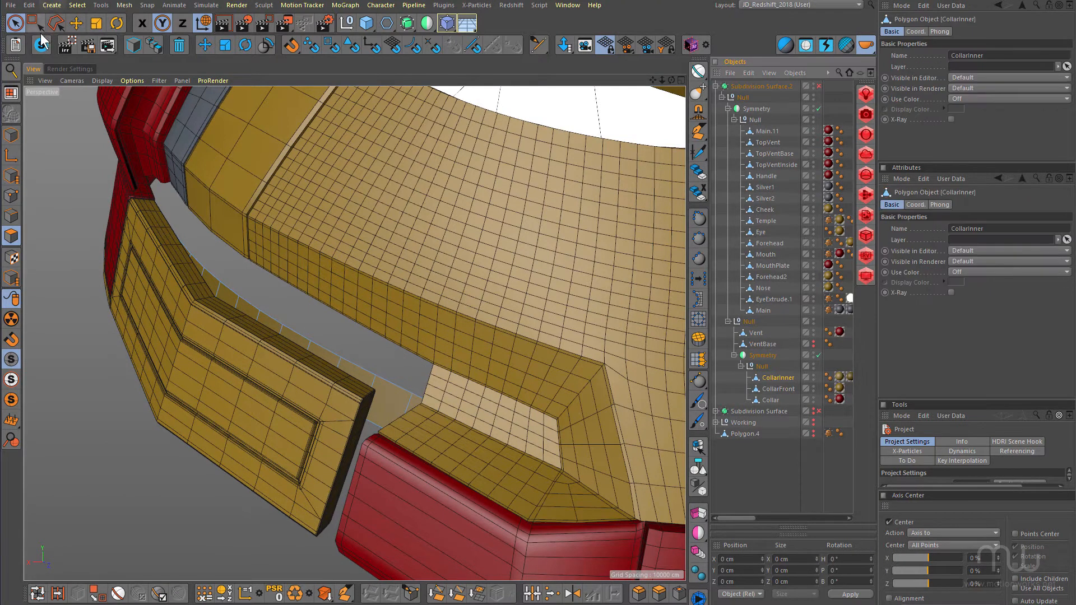
- Solo the CollarInner strip and bring up the helmet reference video
left_click(40, 46)
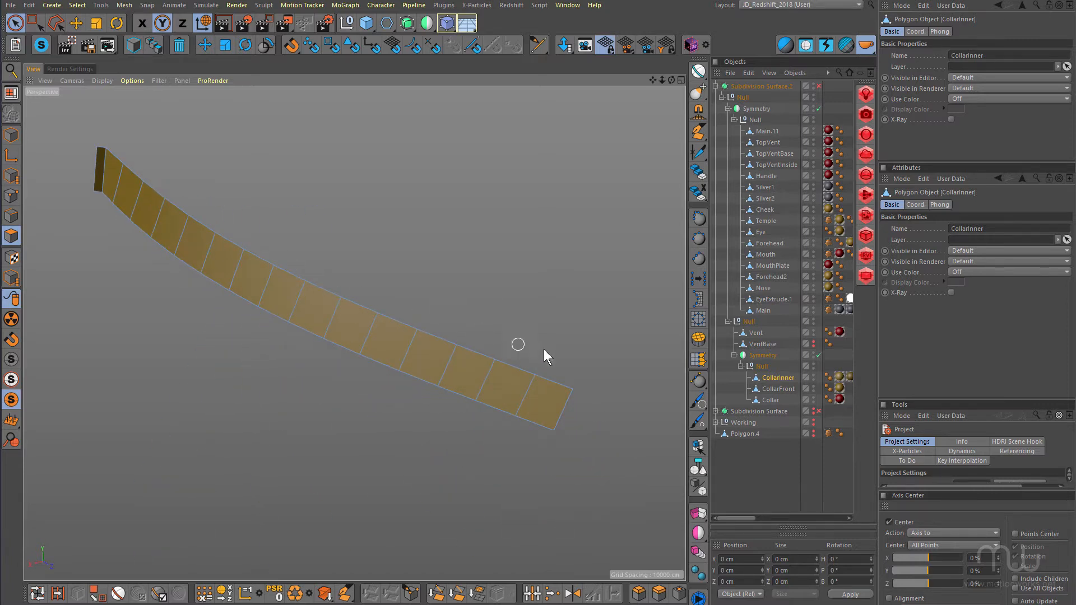
left_click(401, 353)
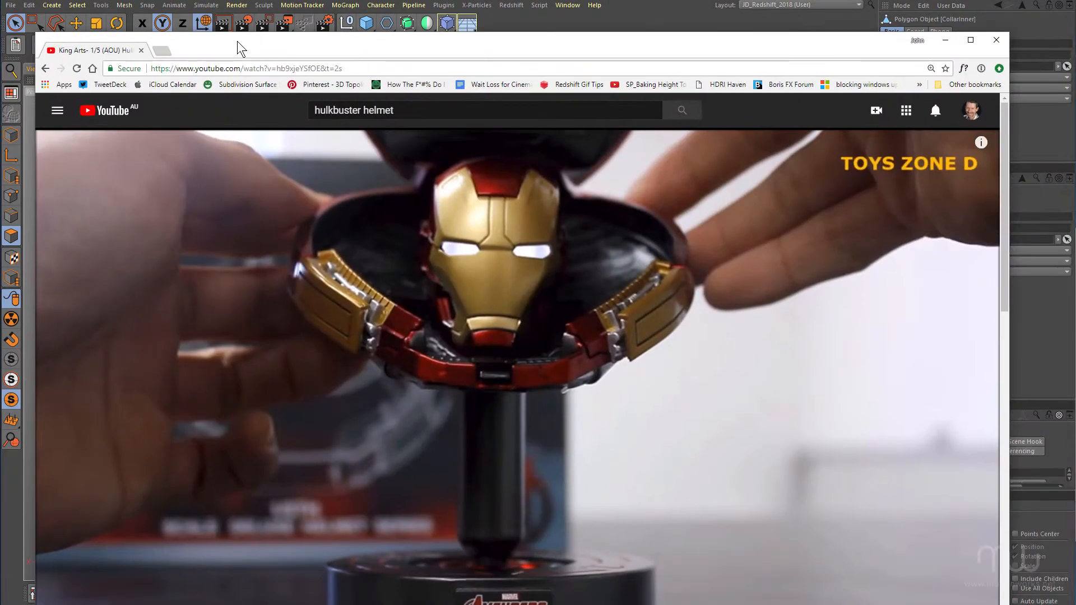
mouse_move(395, 347)
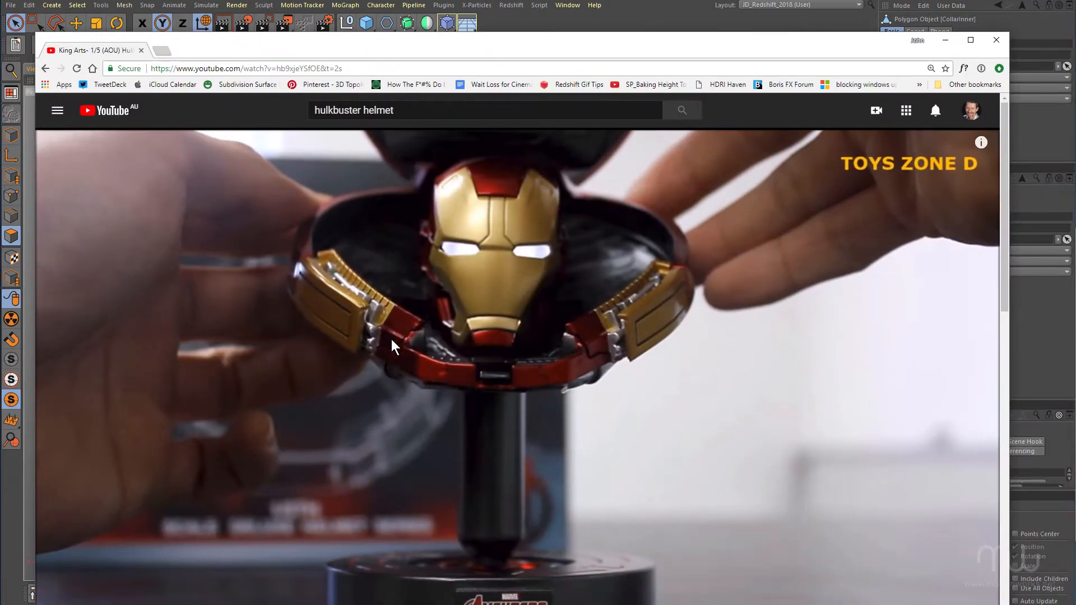
mouse_move(323, 260)
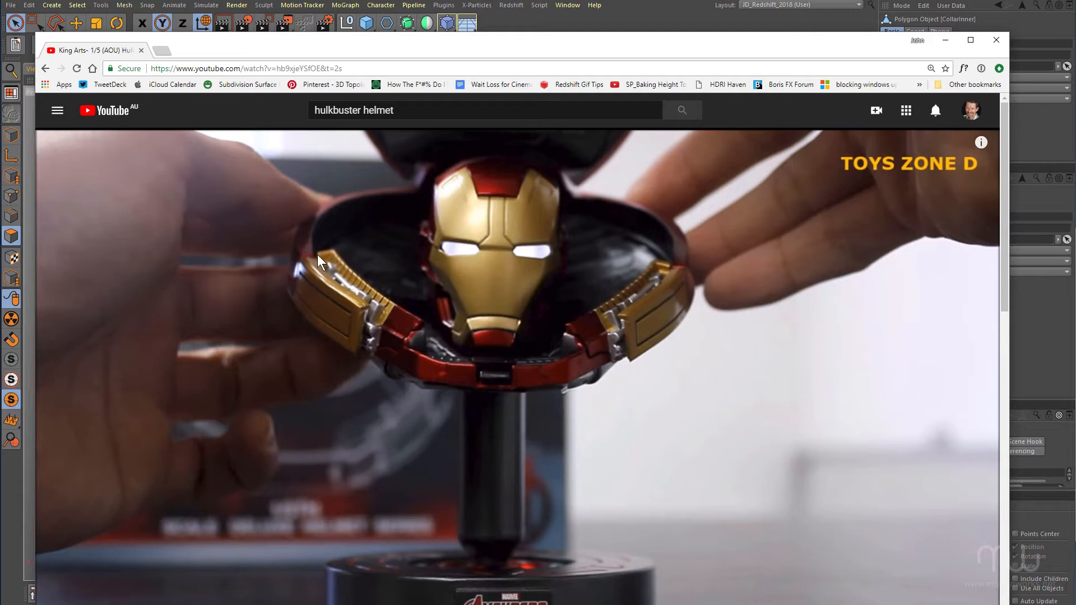
mouse_move(389, 310)
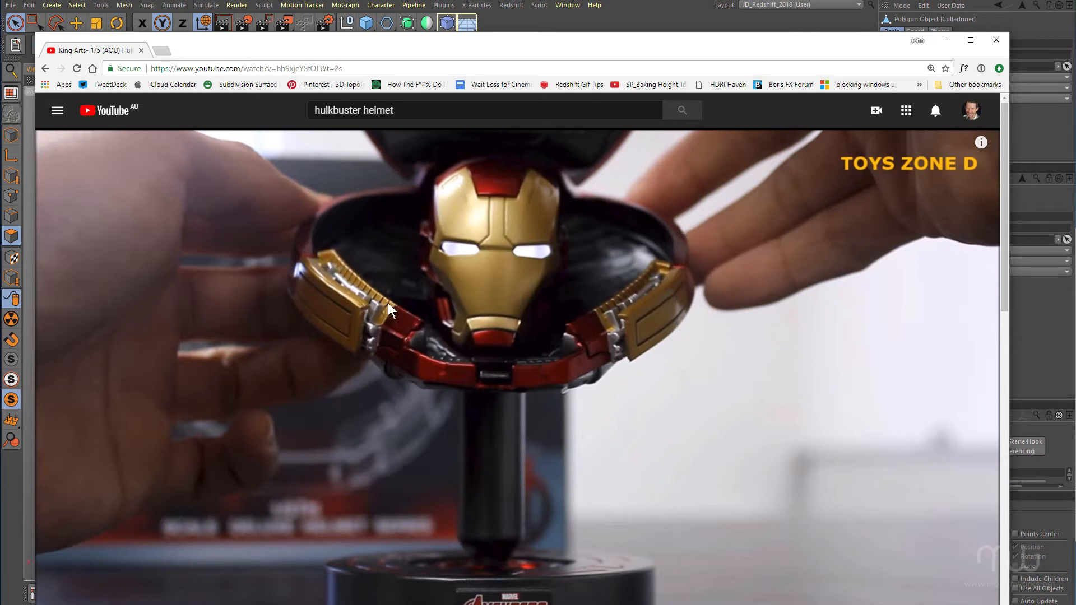
mouse_move(194, 60)
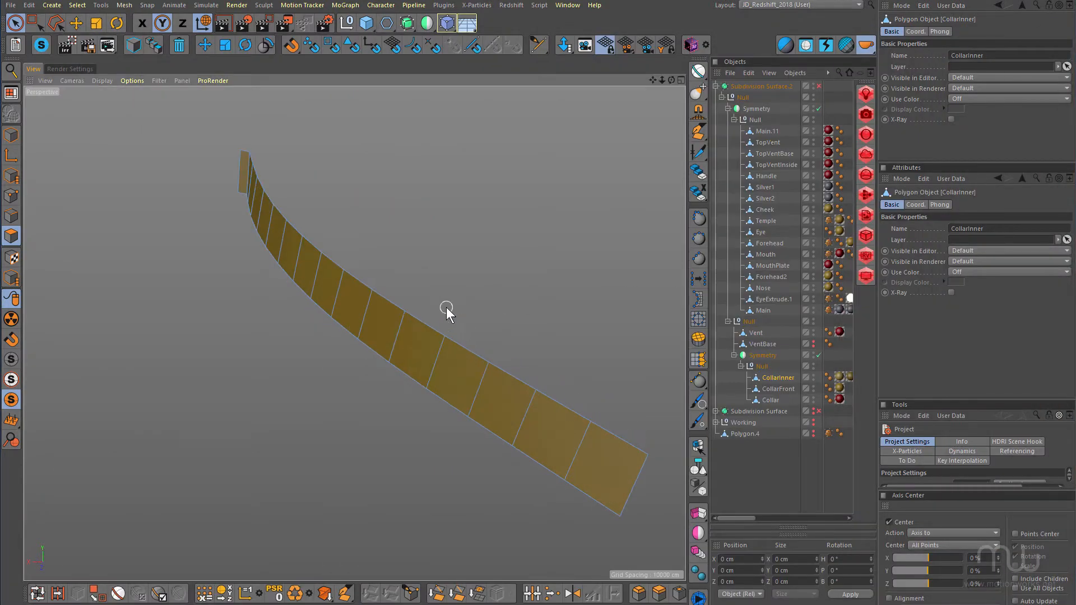
- Return to Cinema 4D to add a recessed groove along CollarInner
left_click(391, 329)
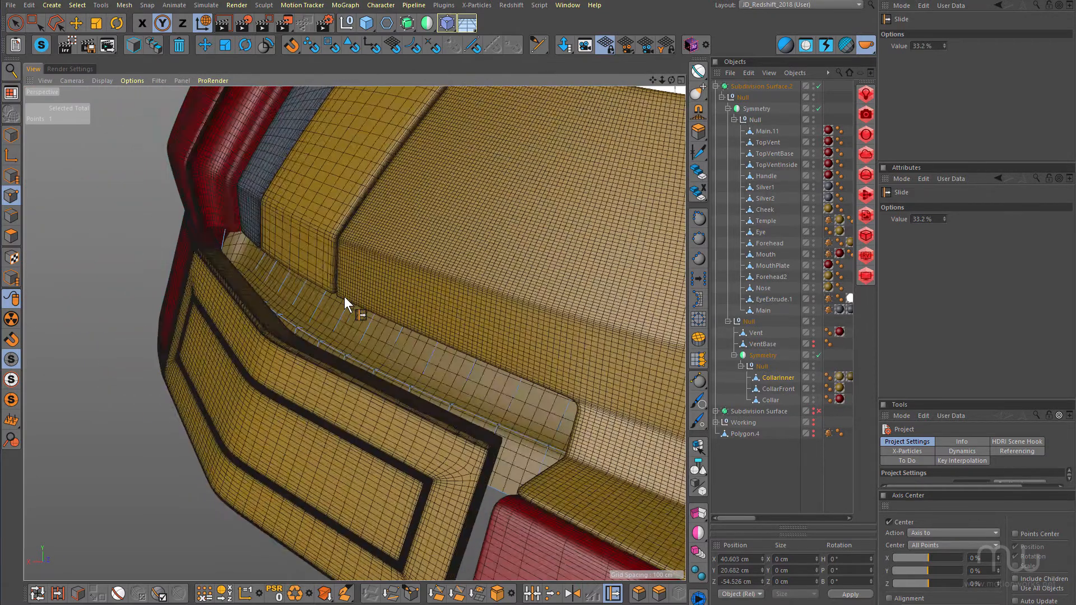
- Slide the groove vertex along its edge near the faceplate corner
left_click_drag(346, 304, 388, 297)
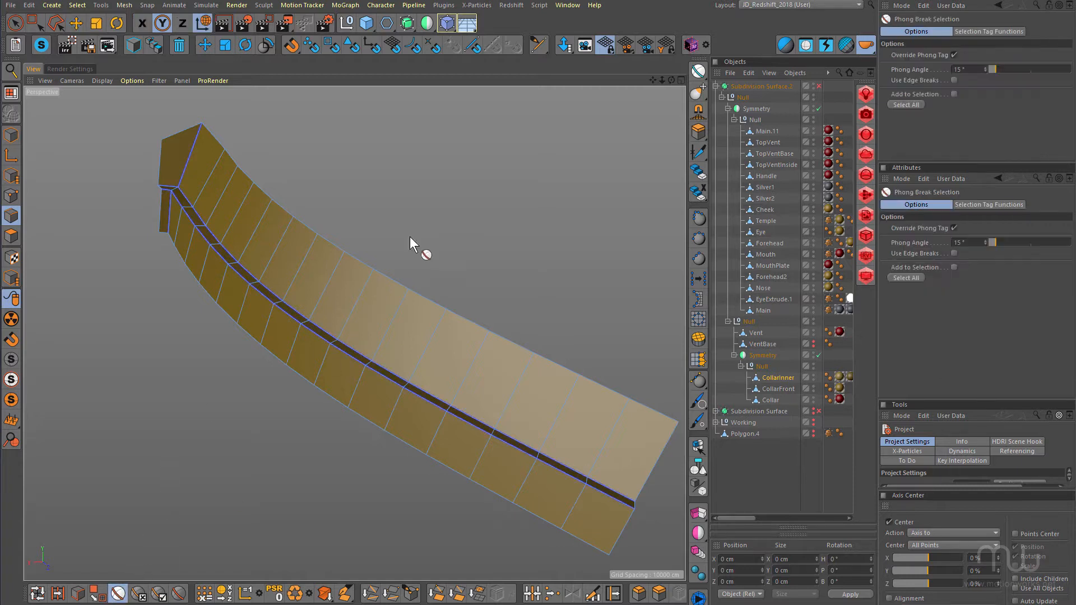
mouse_move(209, 177)
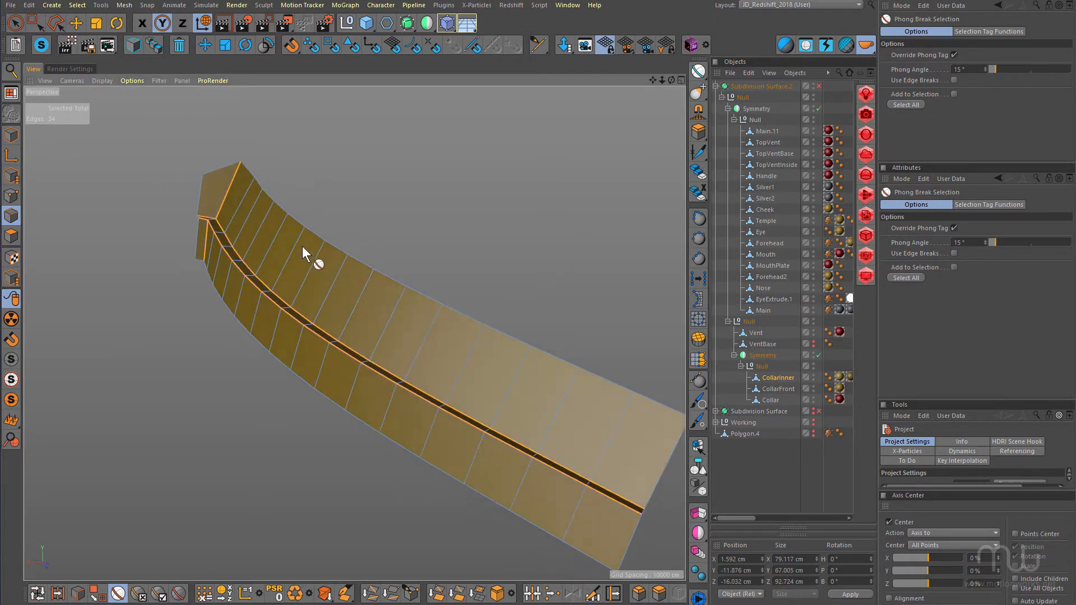
mouse_move(412, 163)
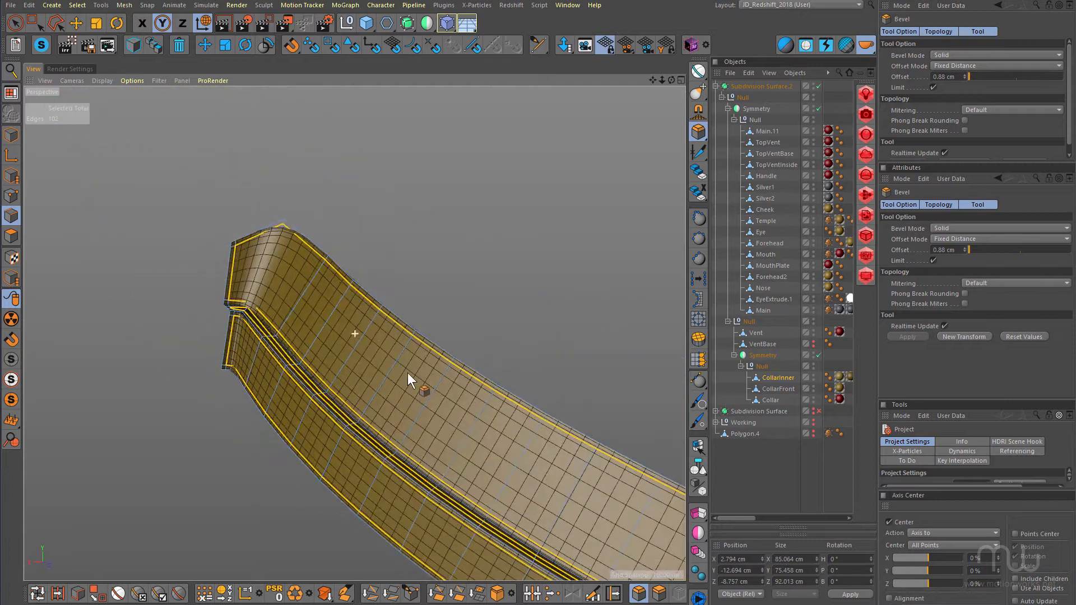
- Bevel the groove and border edges with a 0.88 cm solid offset
left_click_drag(408, 379, 308, 327)
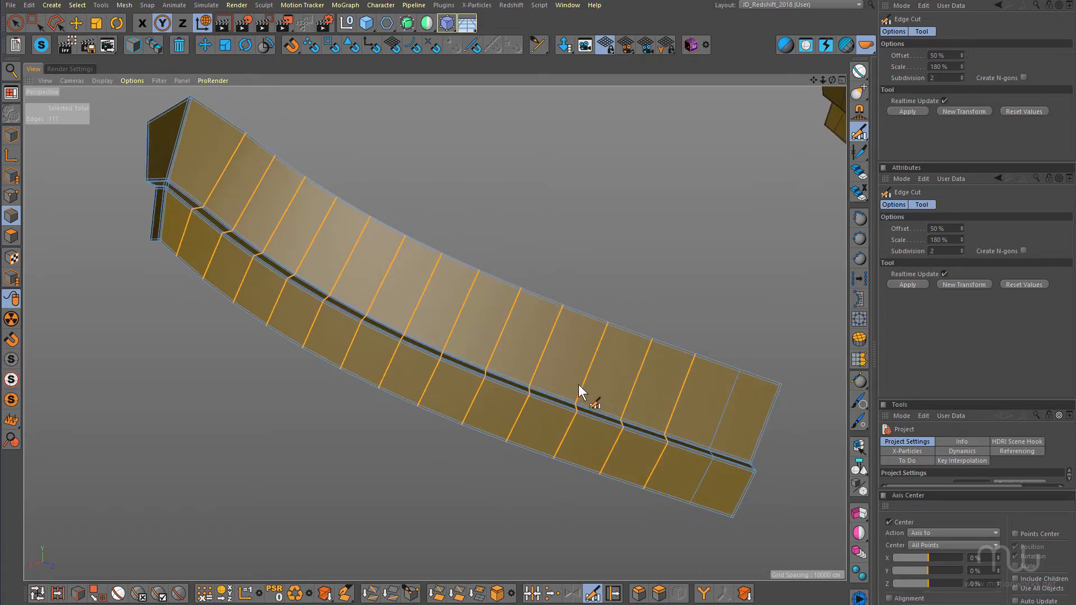
- Store the current edge ring selection from the Select menu
left_click(638, 593)
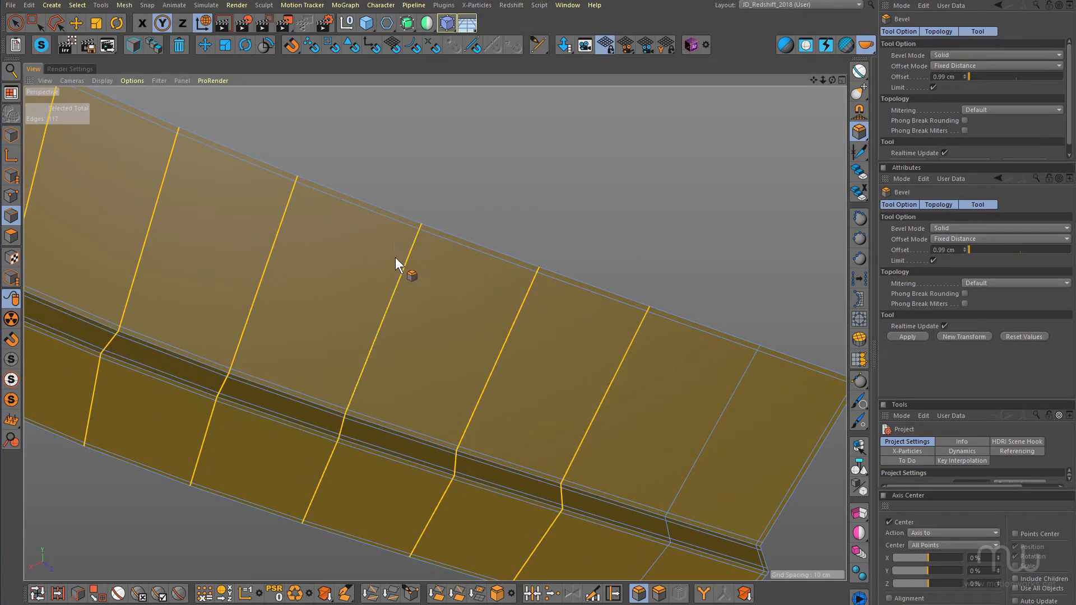
mouse_move(424, 315)
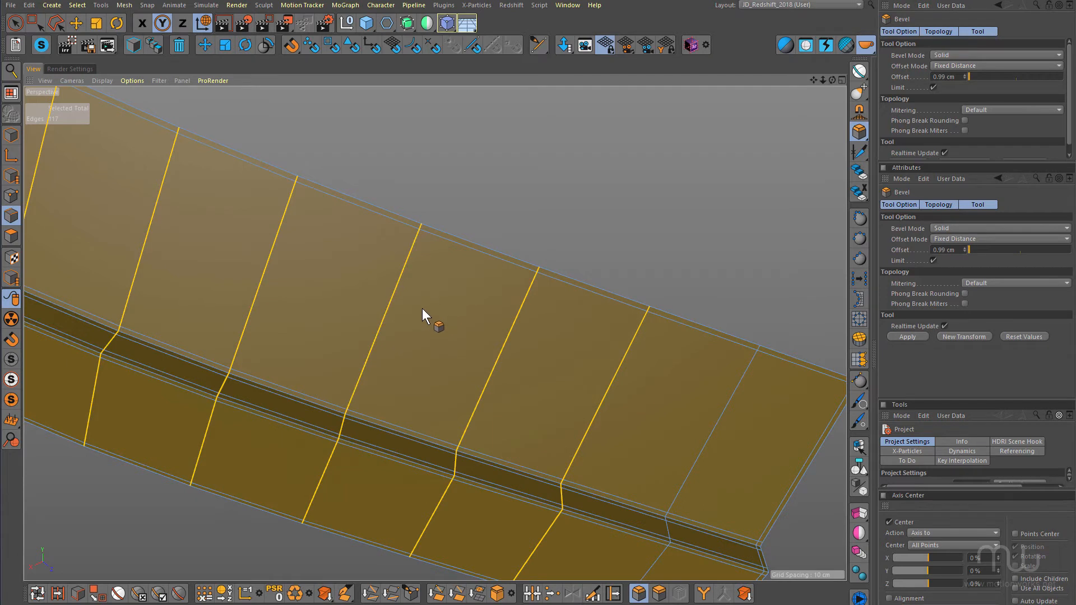
mouse_move(584, 189)
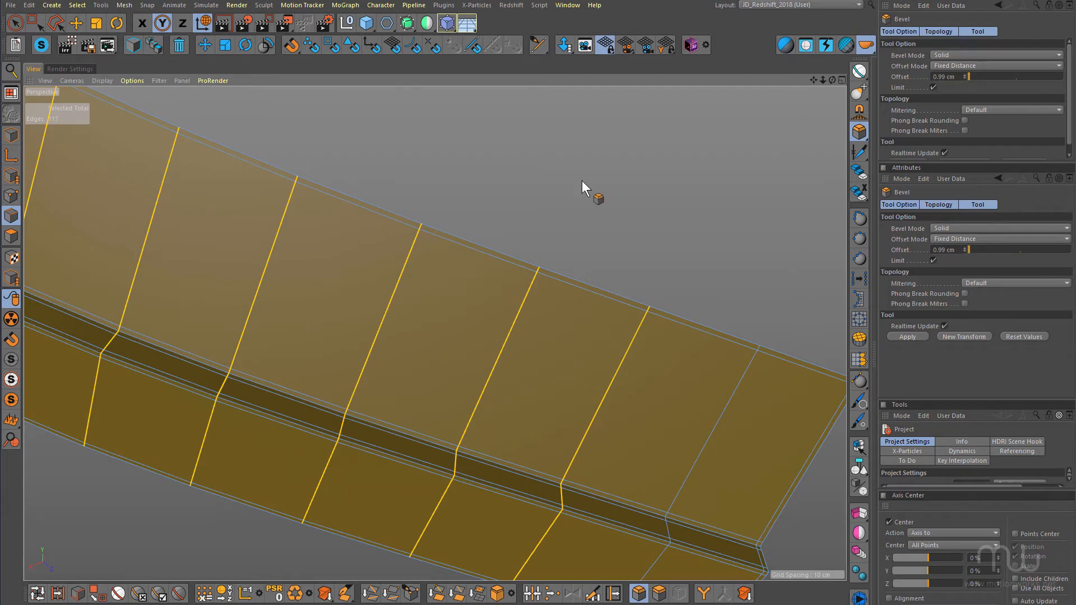
left_click(76, 5)
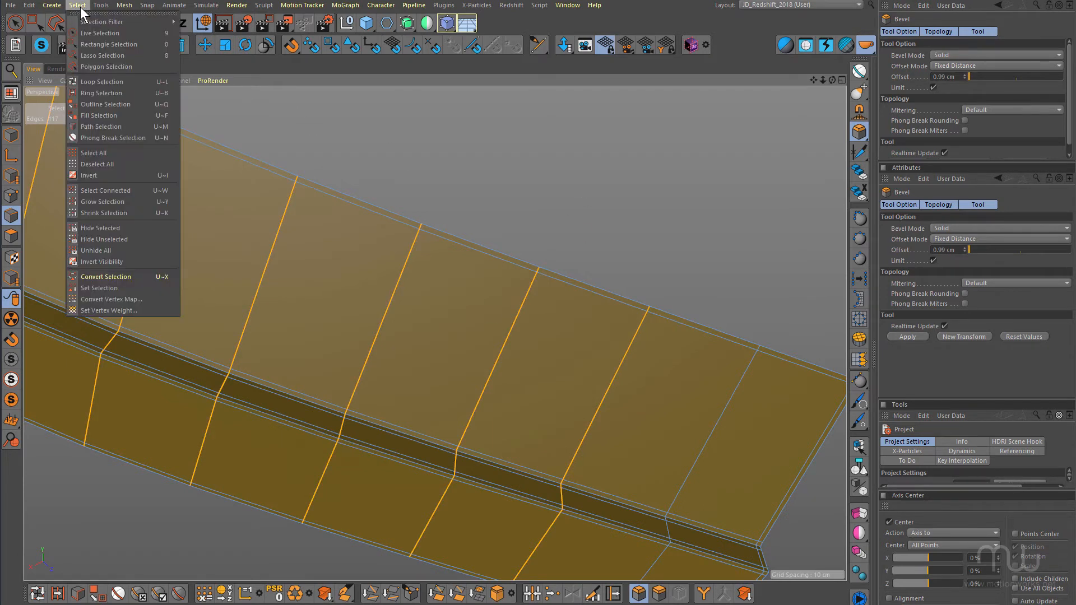
mouse_move(116, 288)
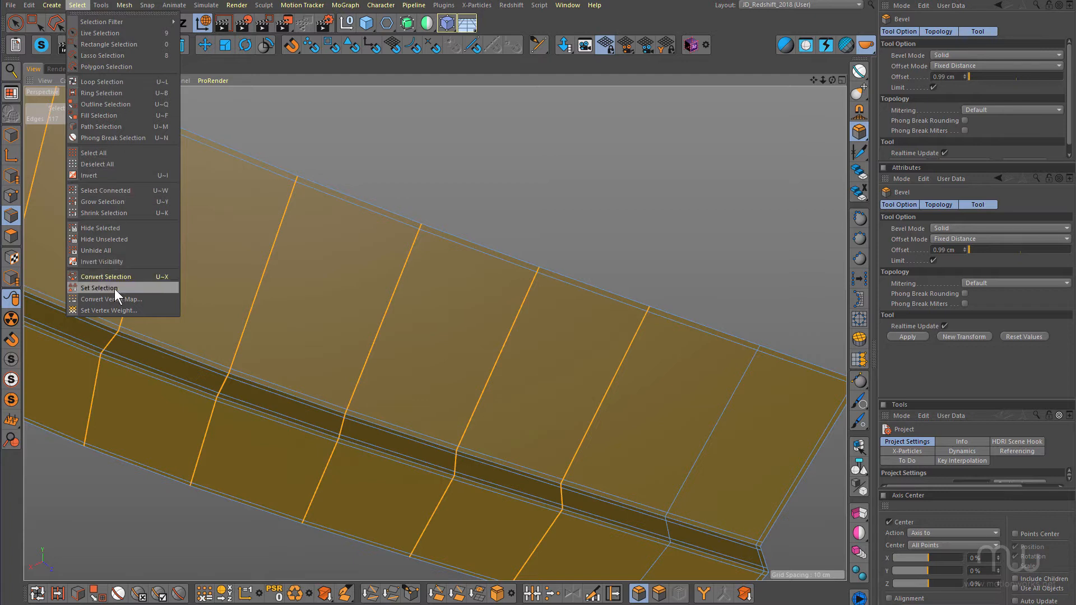
left_click(100, 288)
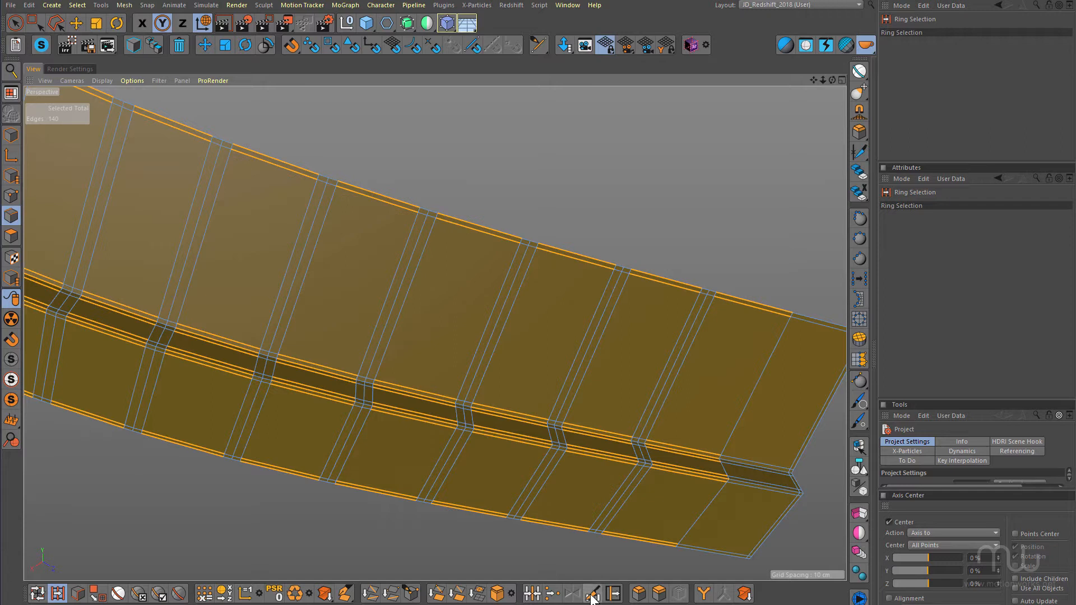
- Edge Cut each selected ring with subdivision 2, spreading the new loops
left_click(591, 593)
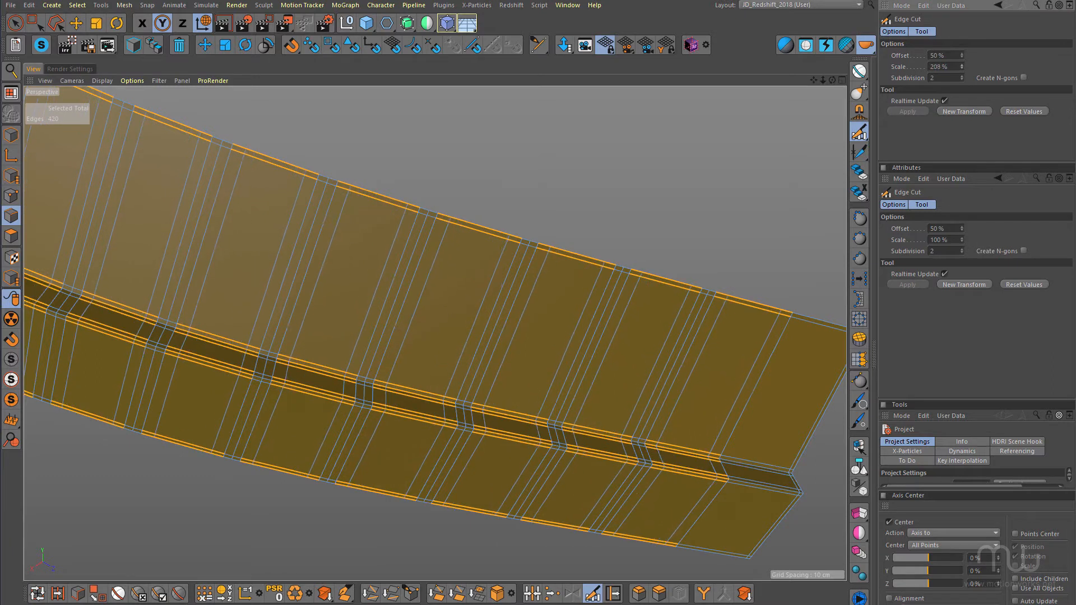
left_click_drag(944, 66, 961, 66)
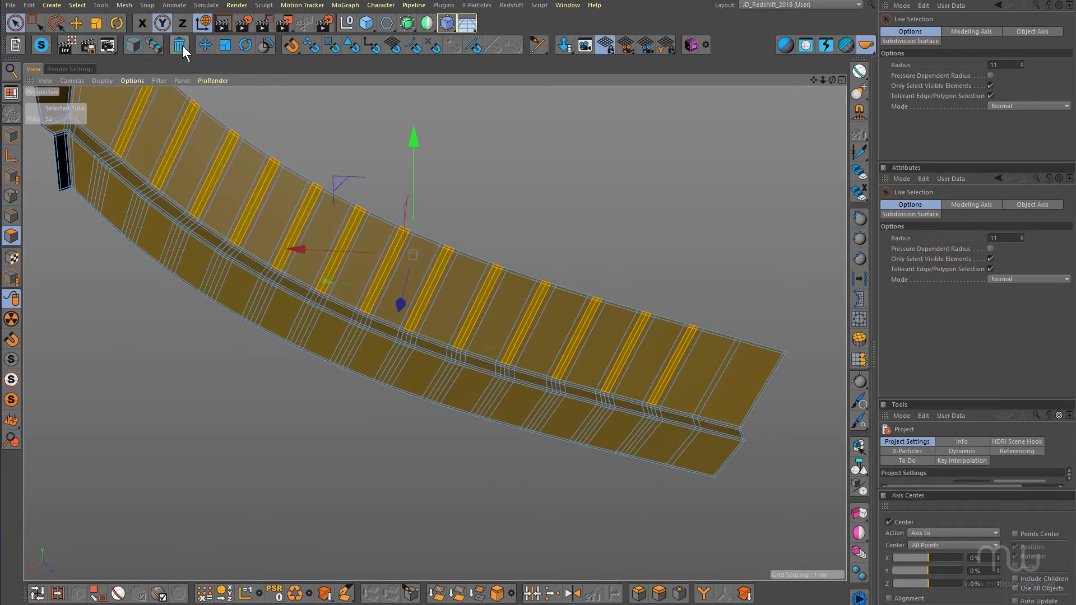
mouse_move(180, 45)
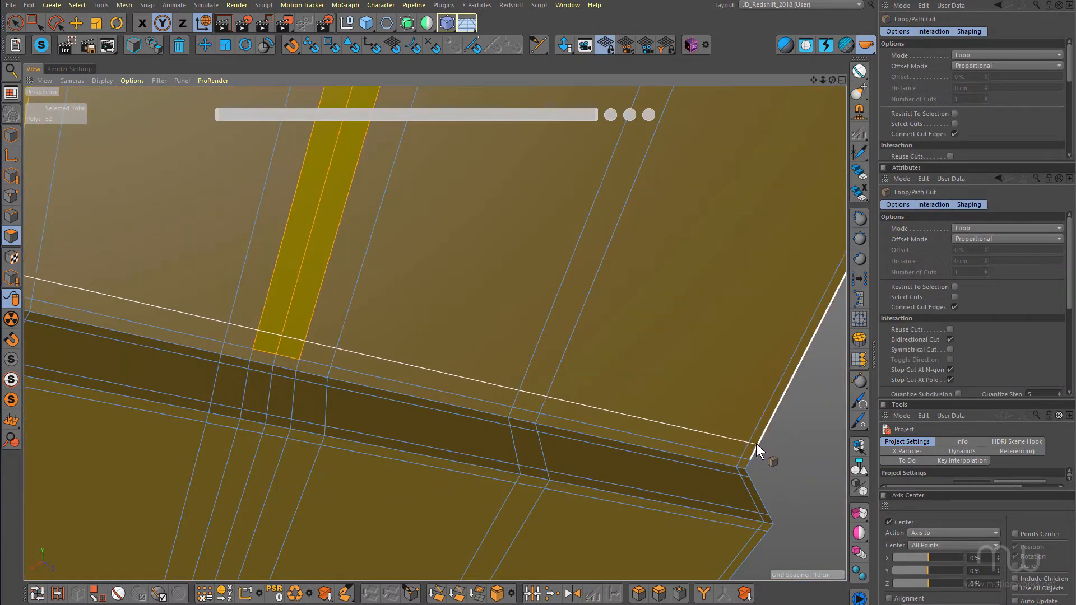
- Cut an edge loop near the collar's lower border and extend the vent strip selection to it
left_click_drag(755, 449, 481, 419)
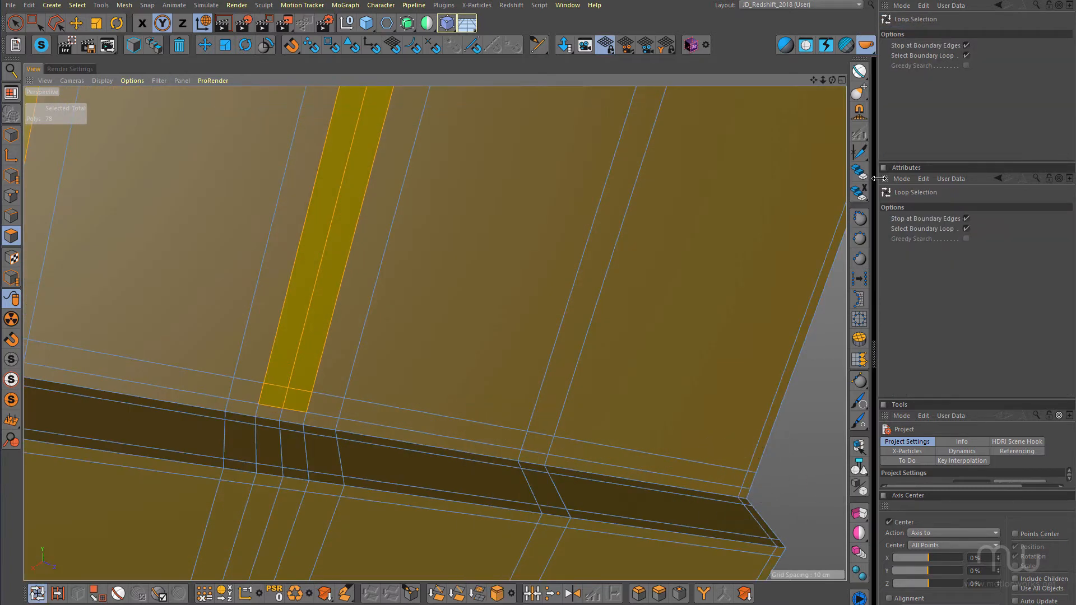
left_click(731, 487)
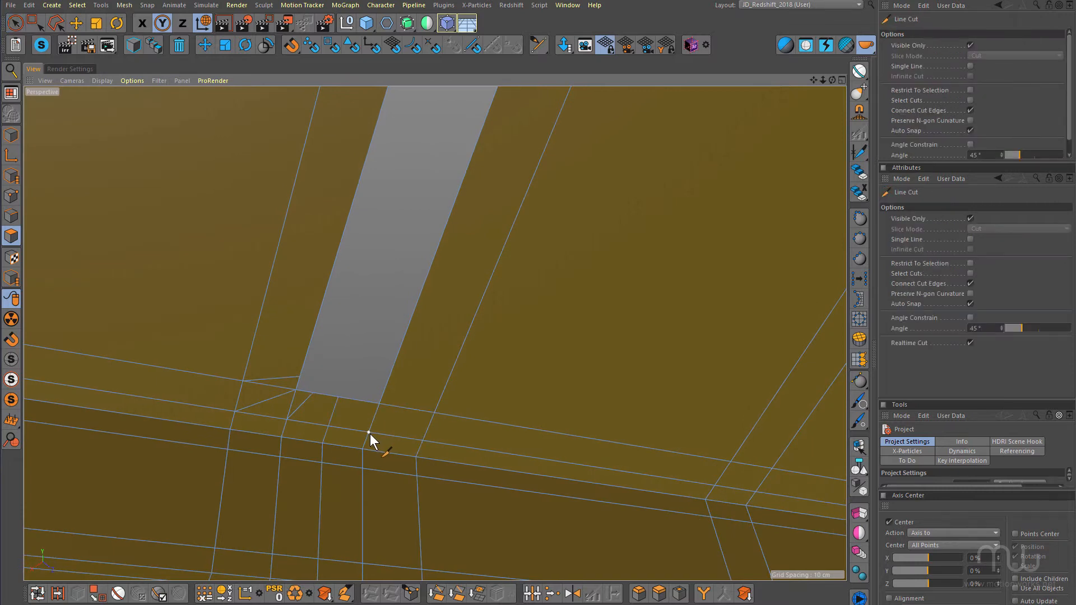
- Line Cut new edges below the end of the vent hole
left_click(439, 449)
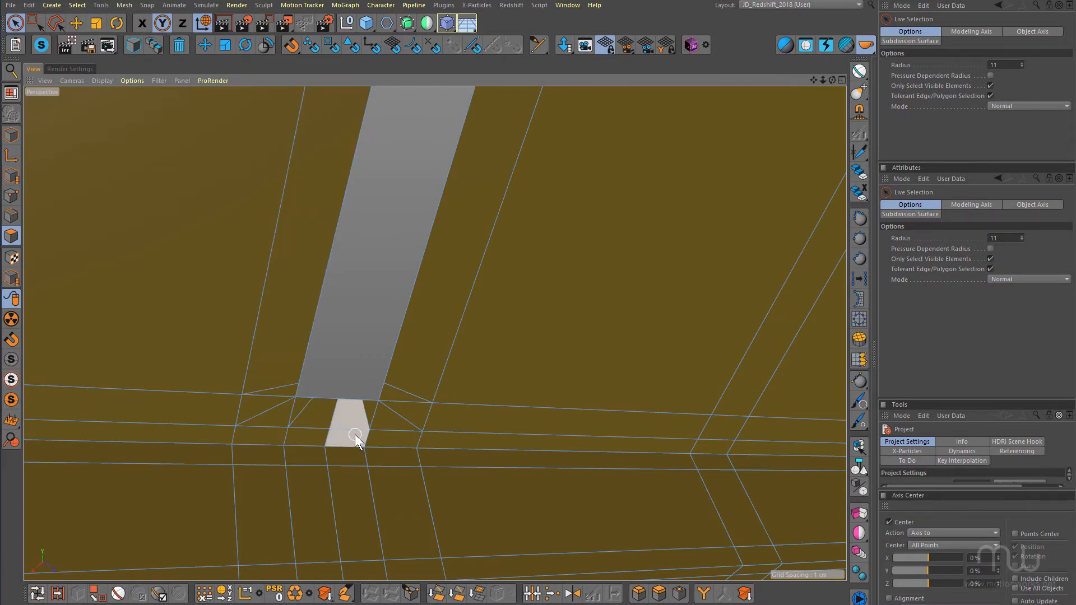
scroll("down", 3)
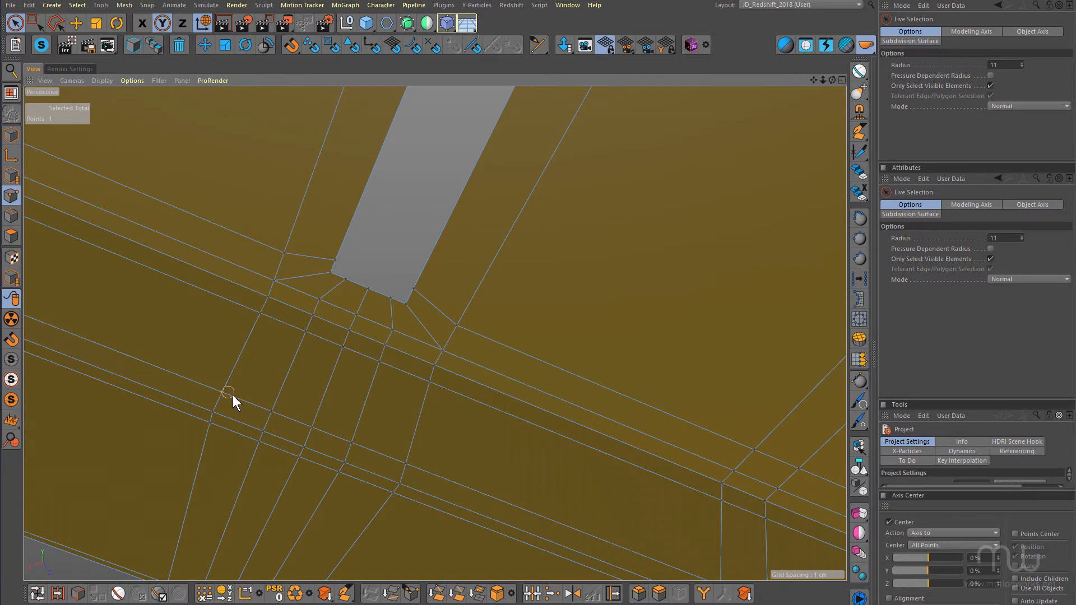
- Weld the points below the vent into one and dissolve the radiating edges
left_click_drag(230, 393, 328, 433)
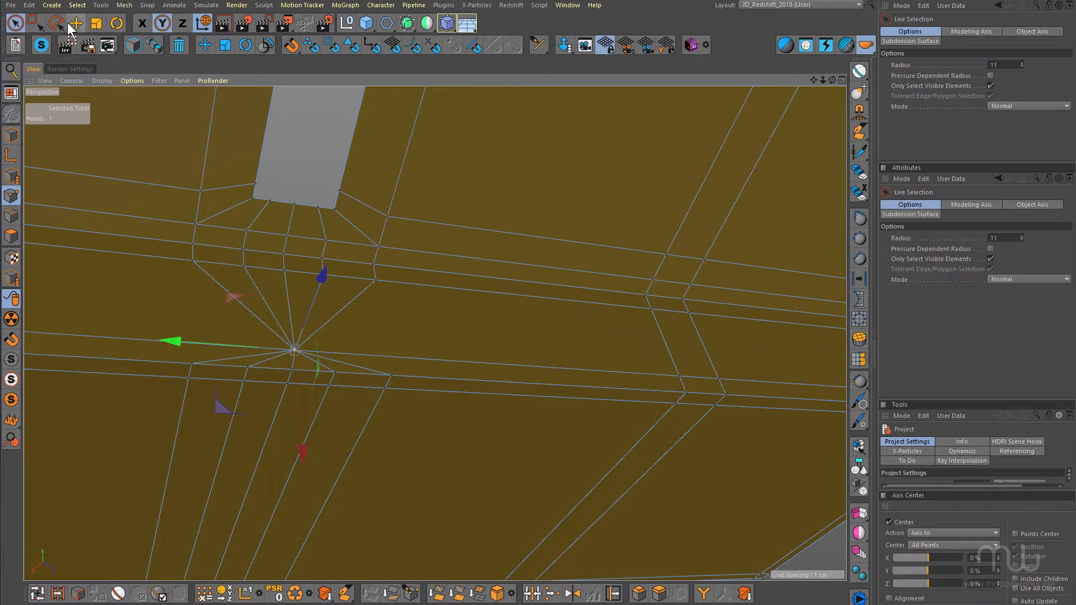
left_click(75, 23)
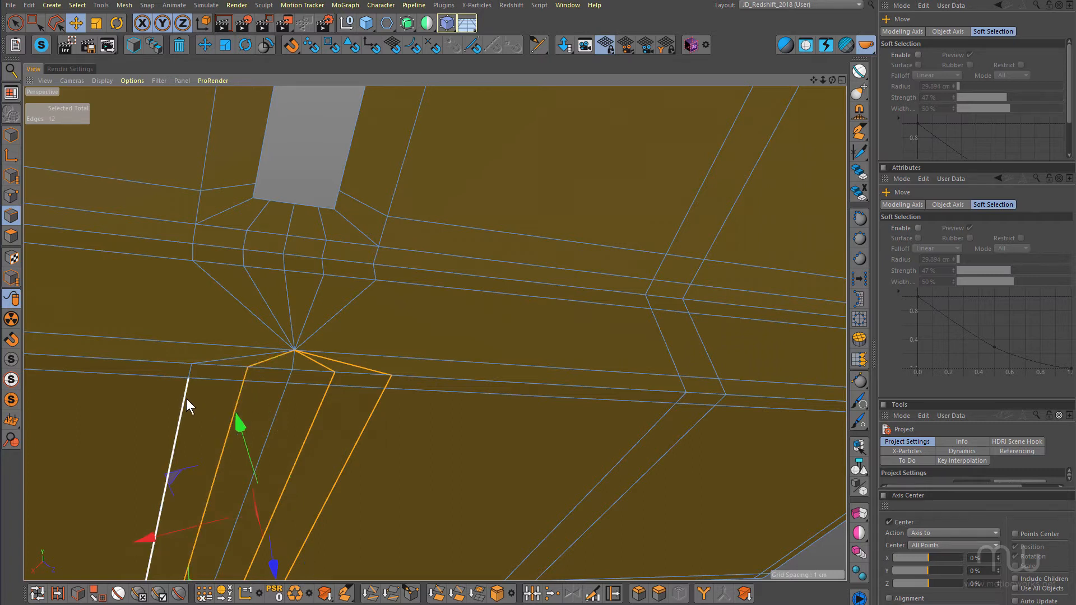
right_click(189, 404)
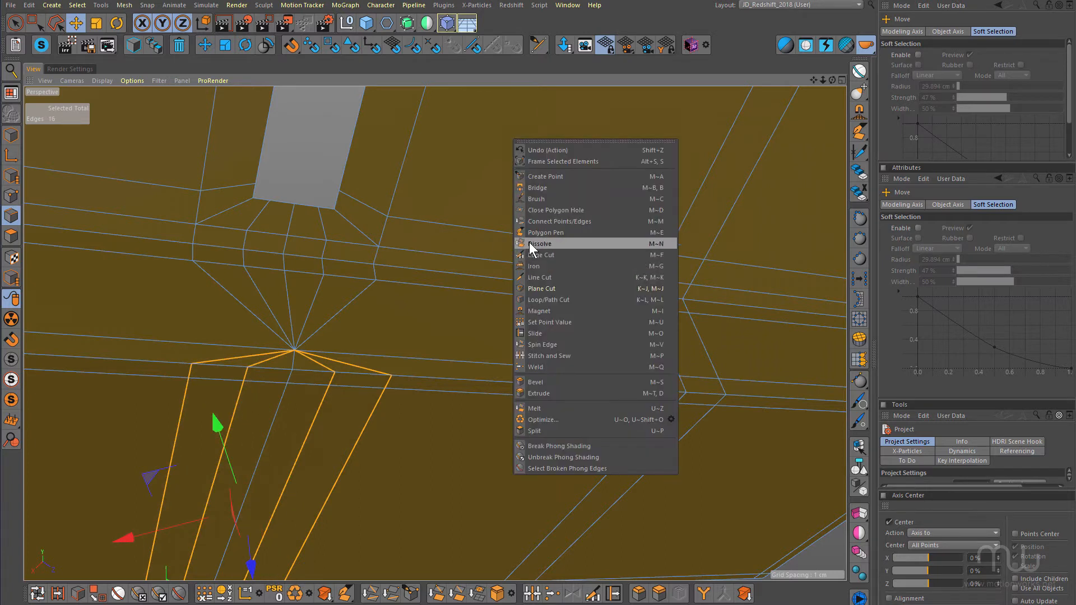
left_click(541, 244)
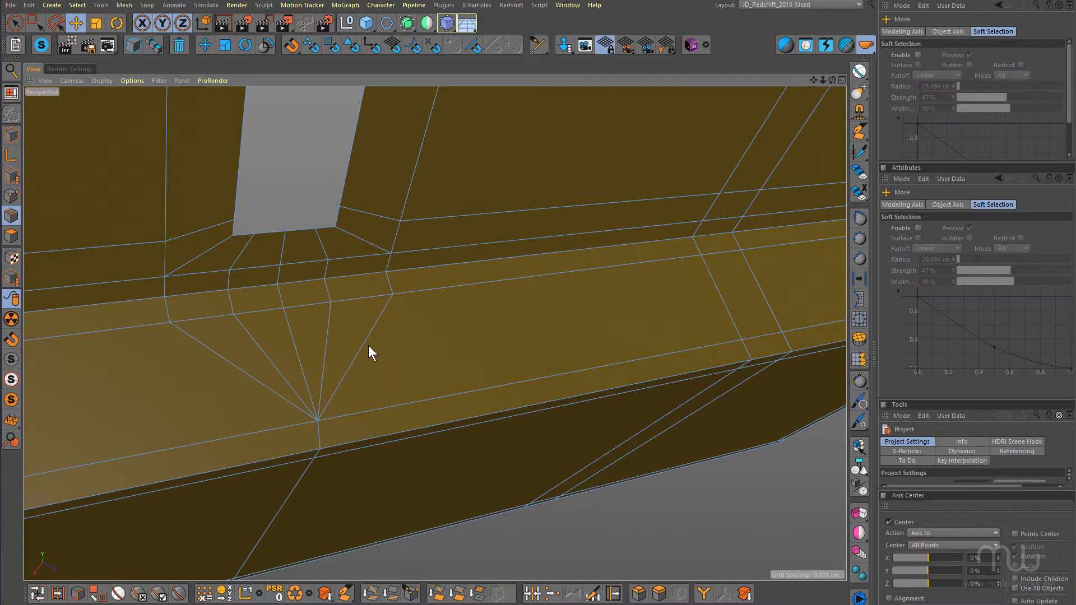
mouse_move(465, 355)
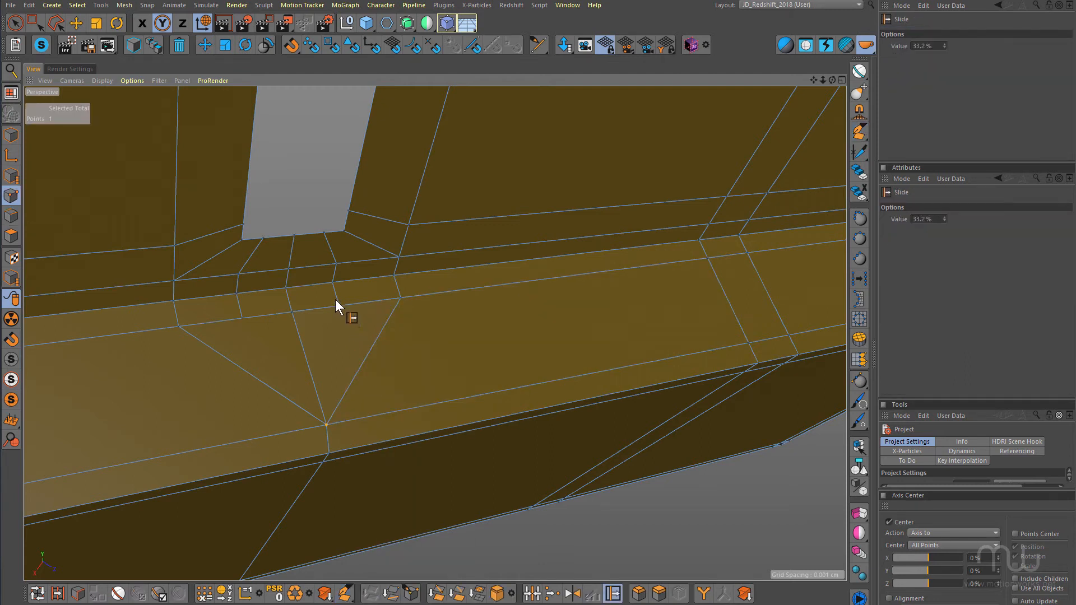
- Slide the point below the vent hole further along its edge
left_click_drag(336, 305, 248, 319)
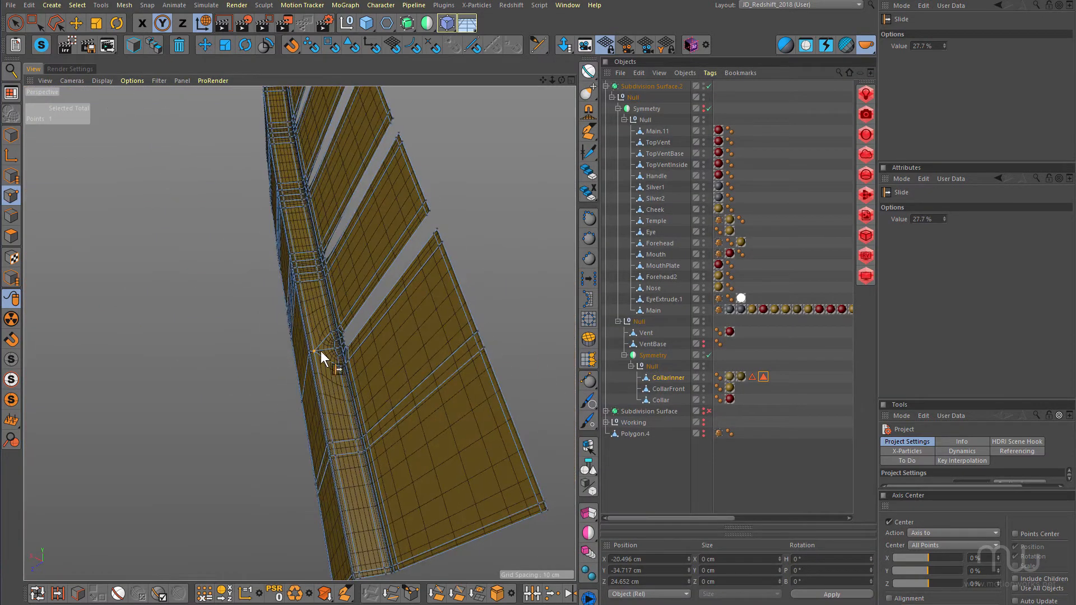
- Dissolve the two redundant edge runs below the next vent hole's end
left_click_drag(323, 357, 350, 377)
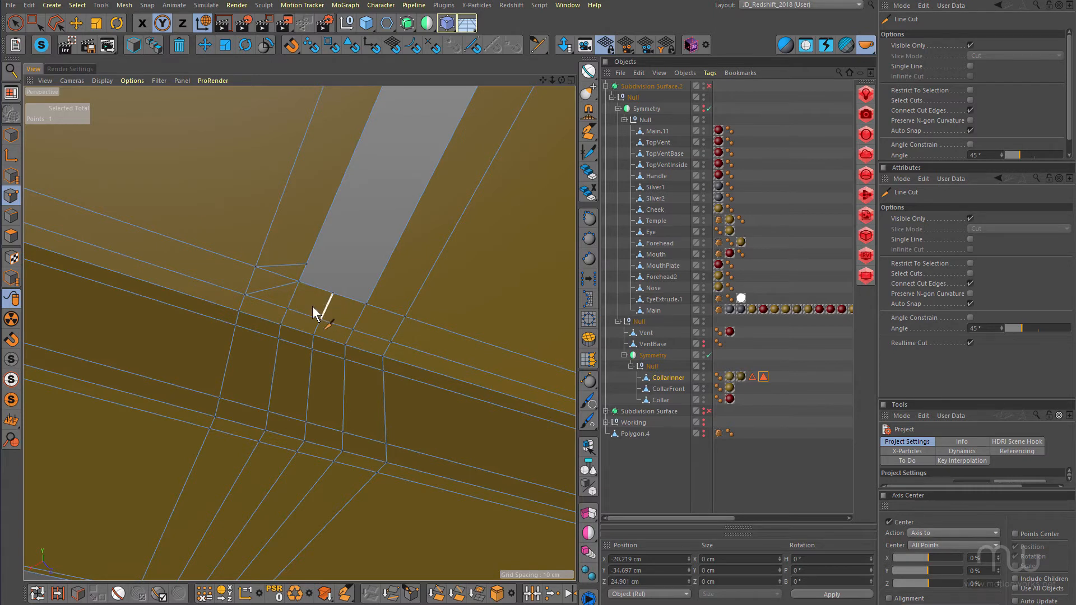
mouse_move(404, 324)
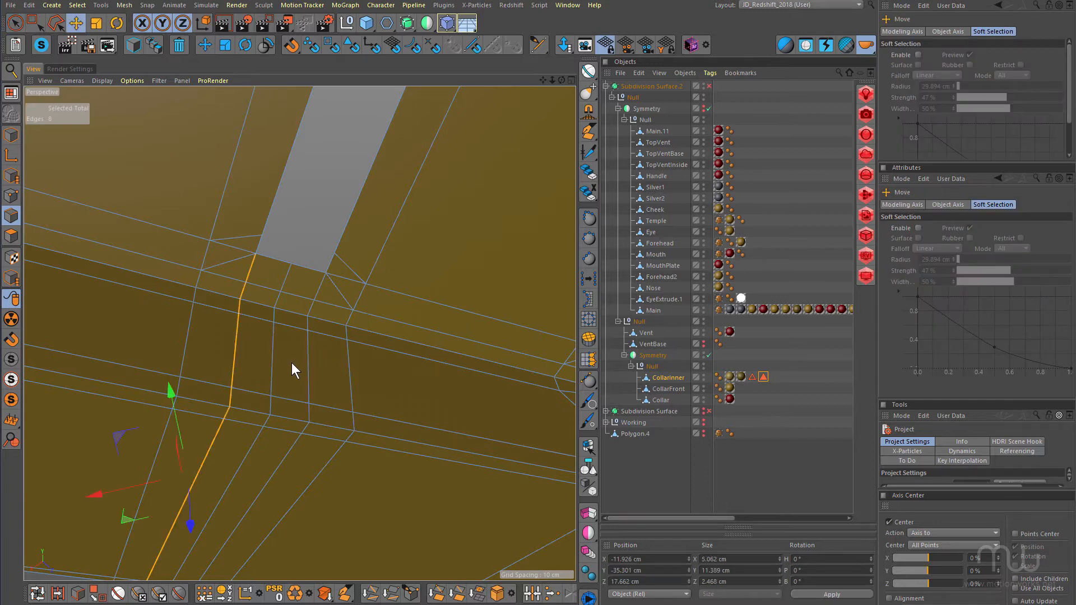
left_click(343, 285)
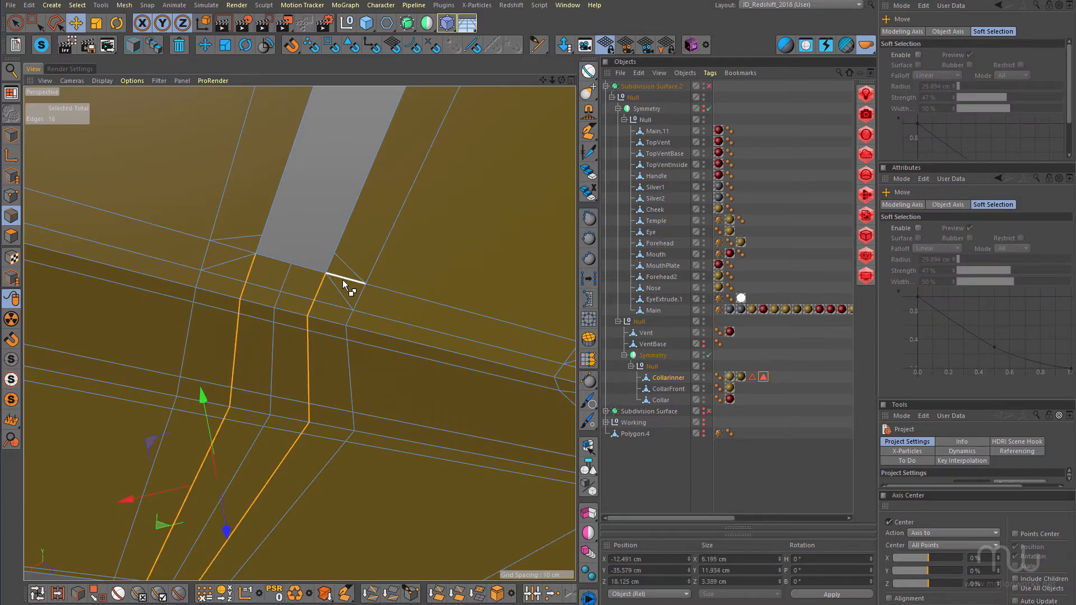
mouse_move(254, 266)
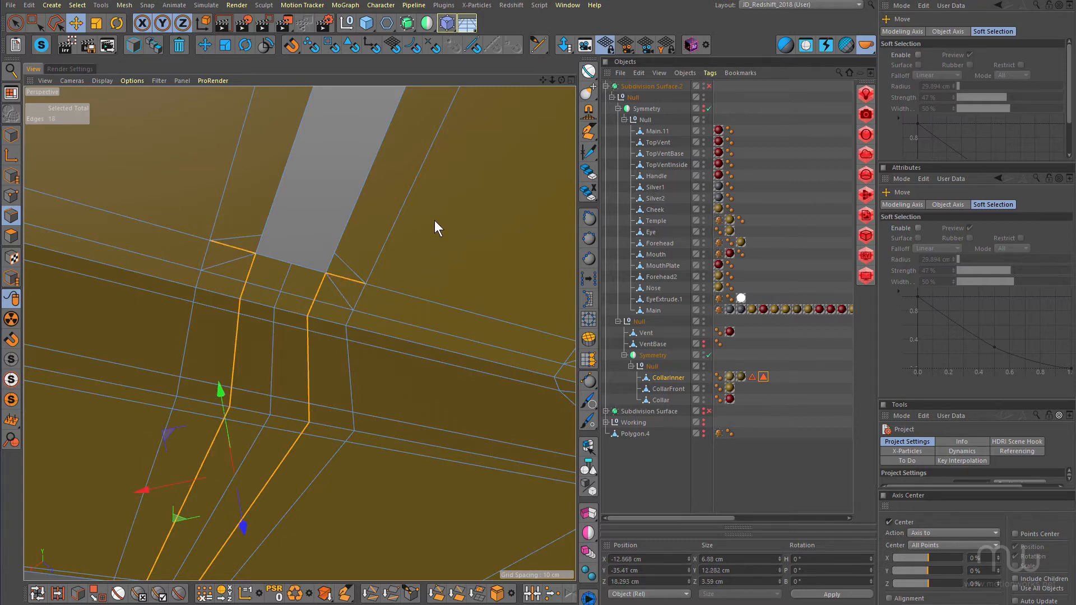
right_click(439, 227)
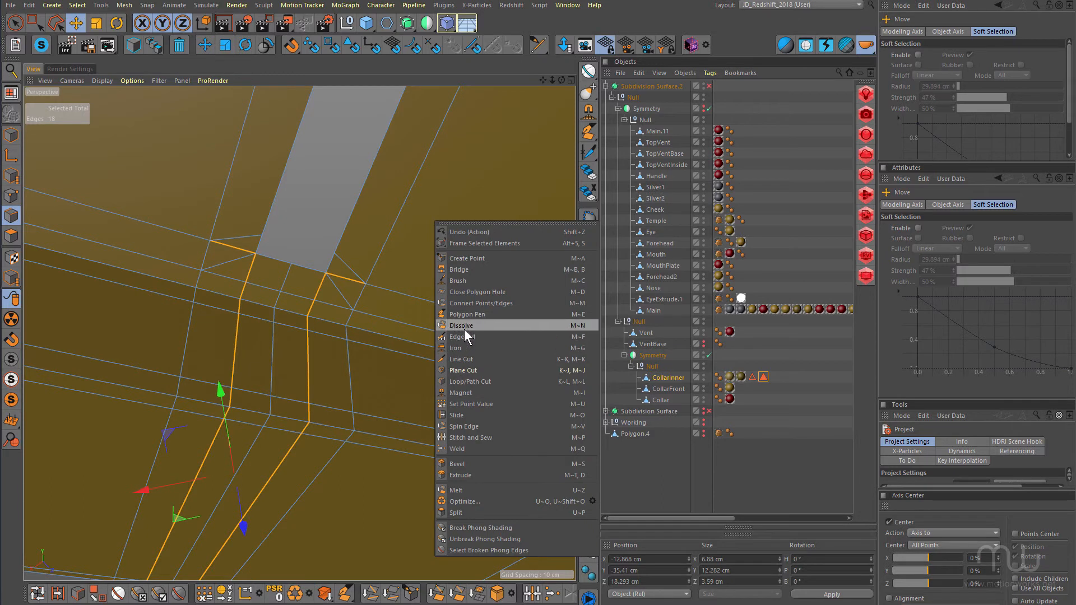
left_click(461, 325)
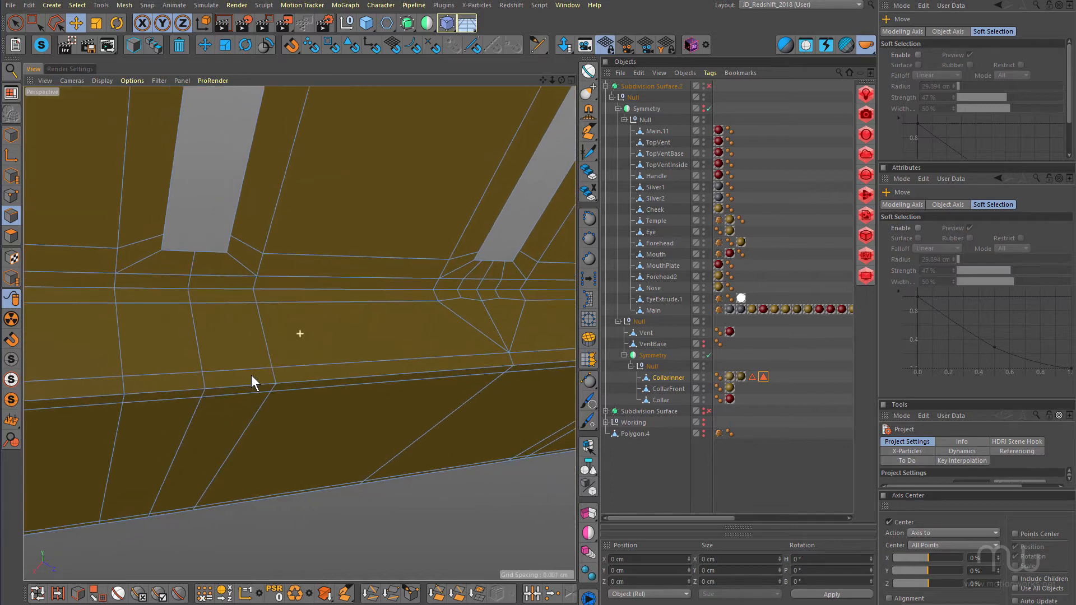
- Nudge points on the collar's lower border, then select a point at a vent base
left_click(236, 371)
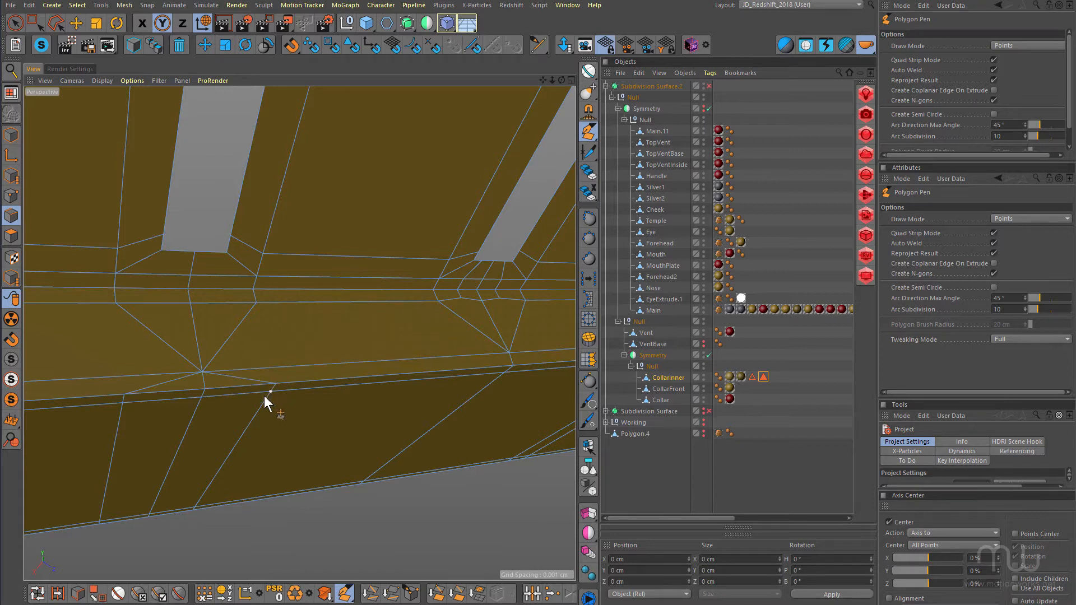
left_click_drag(271, 389, 193, 502)
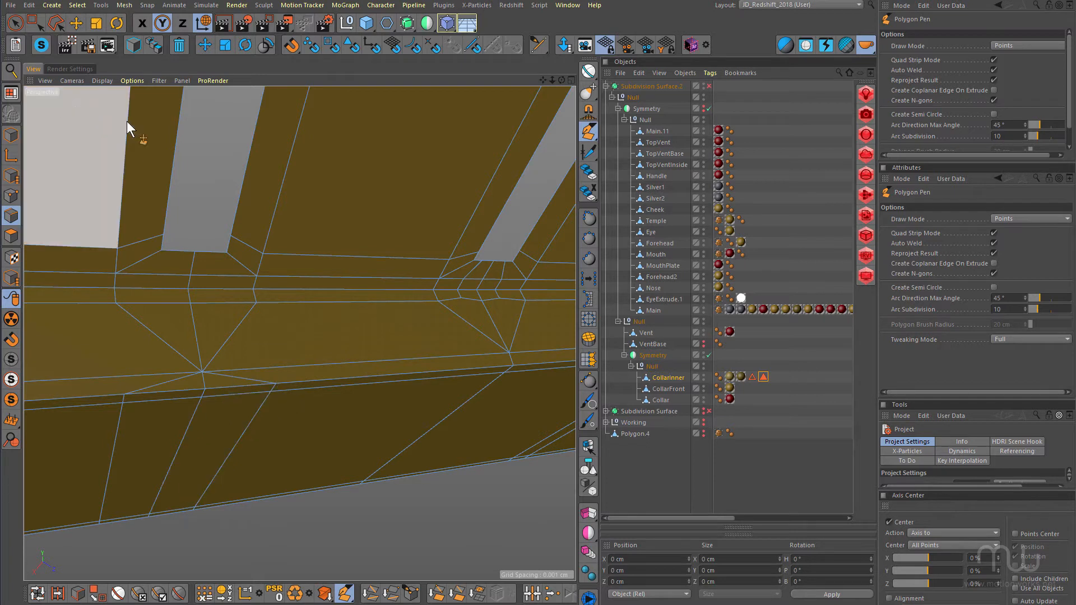
left_click(76, 23)
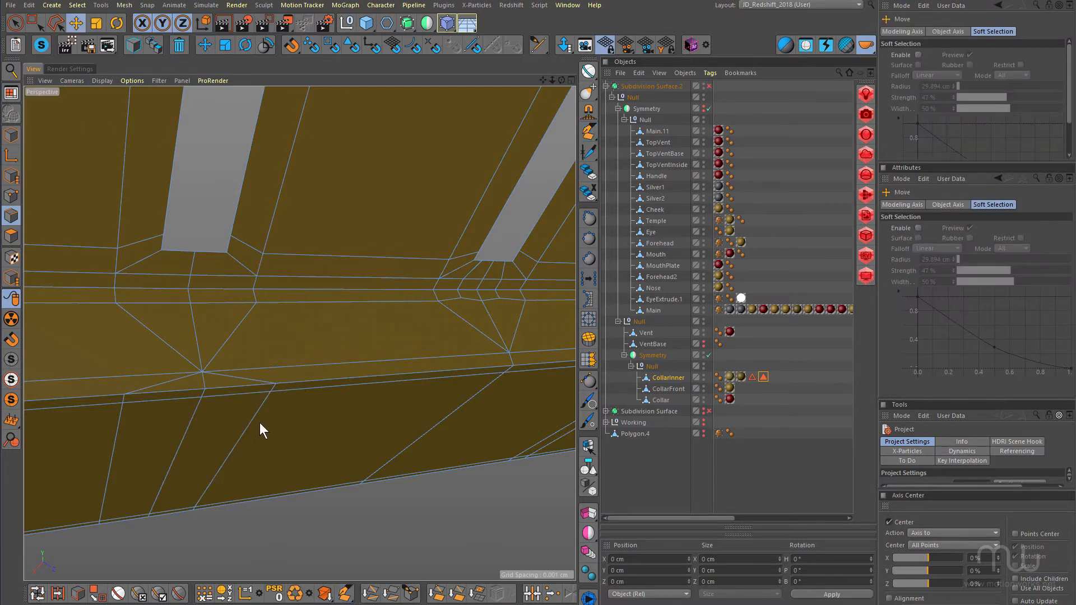
left_click(233, 374)
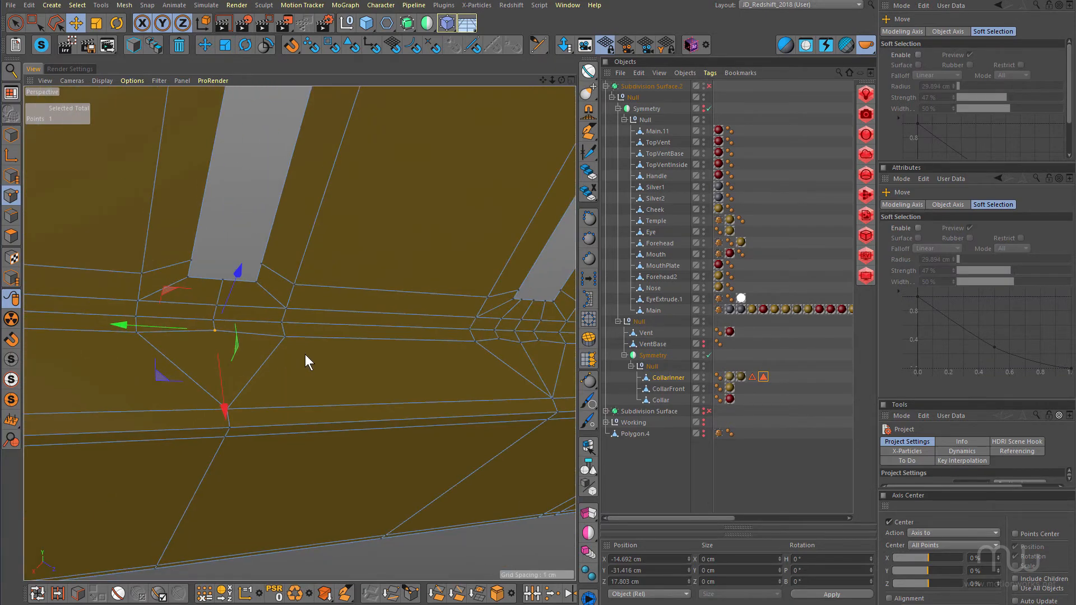
scroll("down", 3)
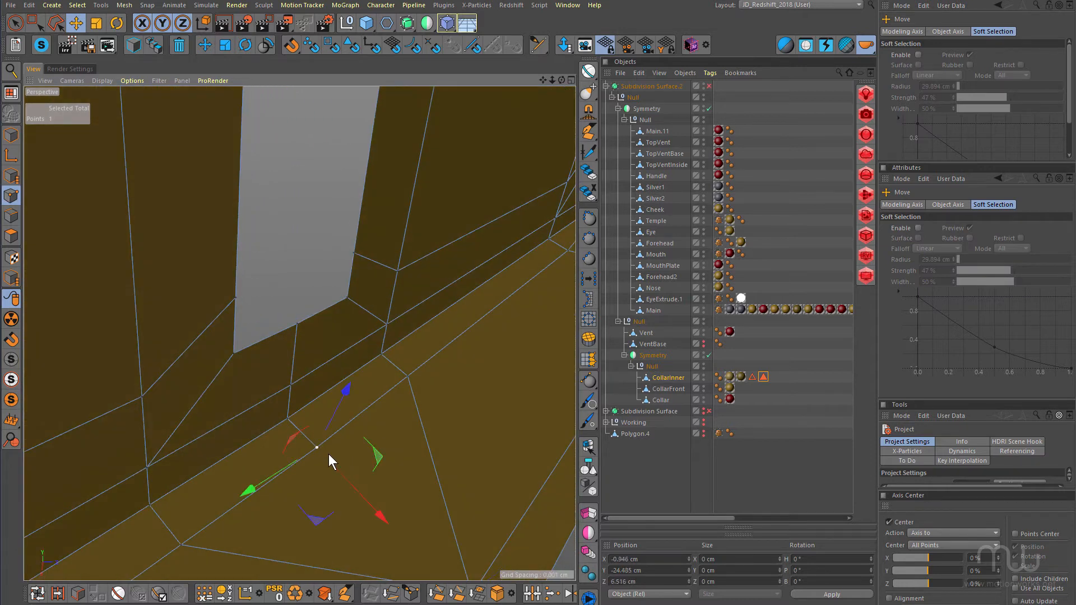
- Move the point below the vent along the collar edge so edges converge on it
left_click_drag(315, 448, 305, 439)
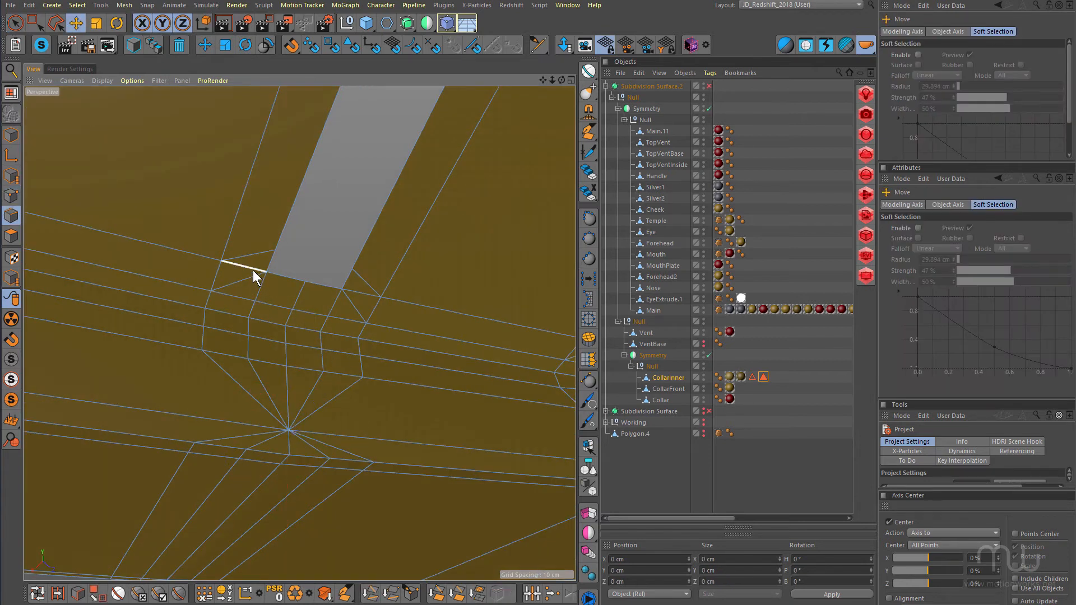
- Select the edges around the vent base and bring up the mesh editing commands
left_click(247, 268)
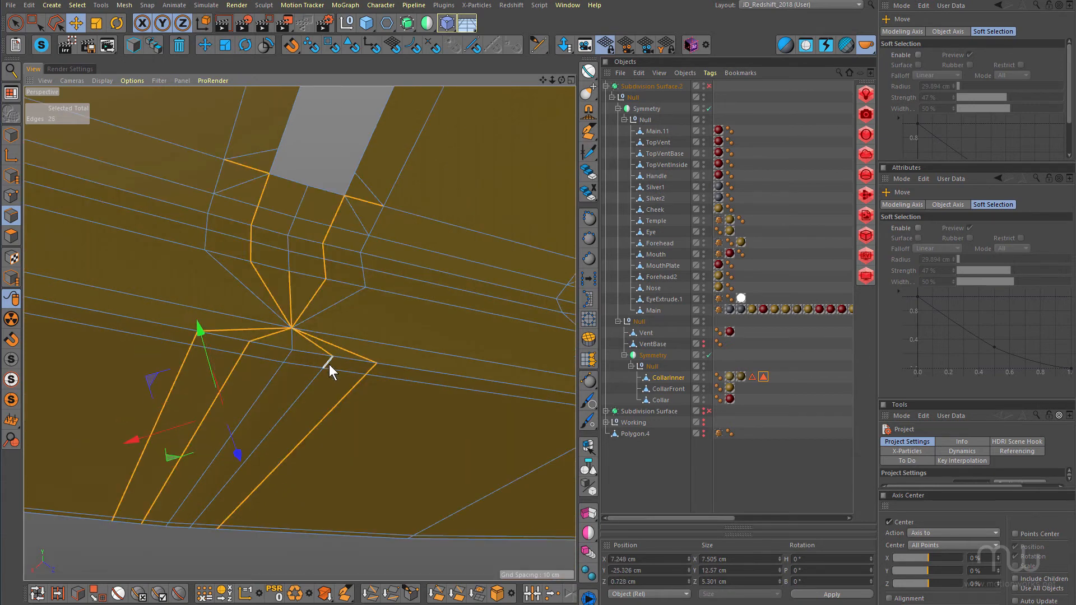
right_click(330, 364)
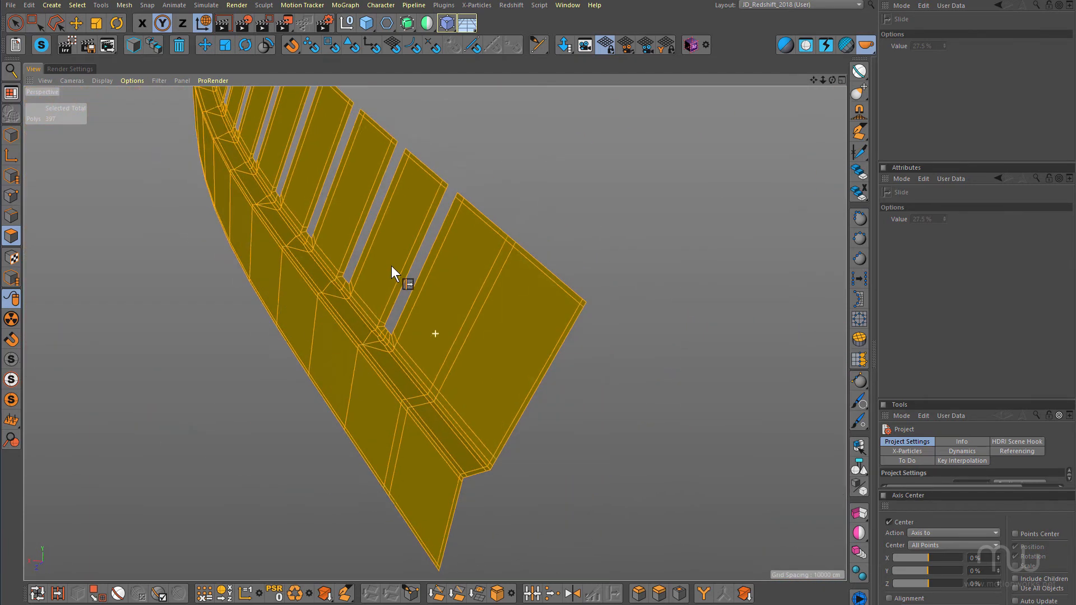
- Dissolve the extra edge loop across the end vent panel and select a slat's top edge
left_click_drag(395, 273, 581, 287)
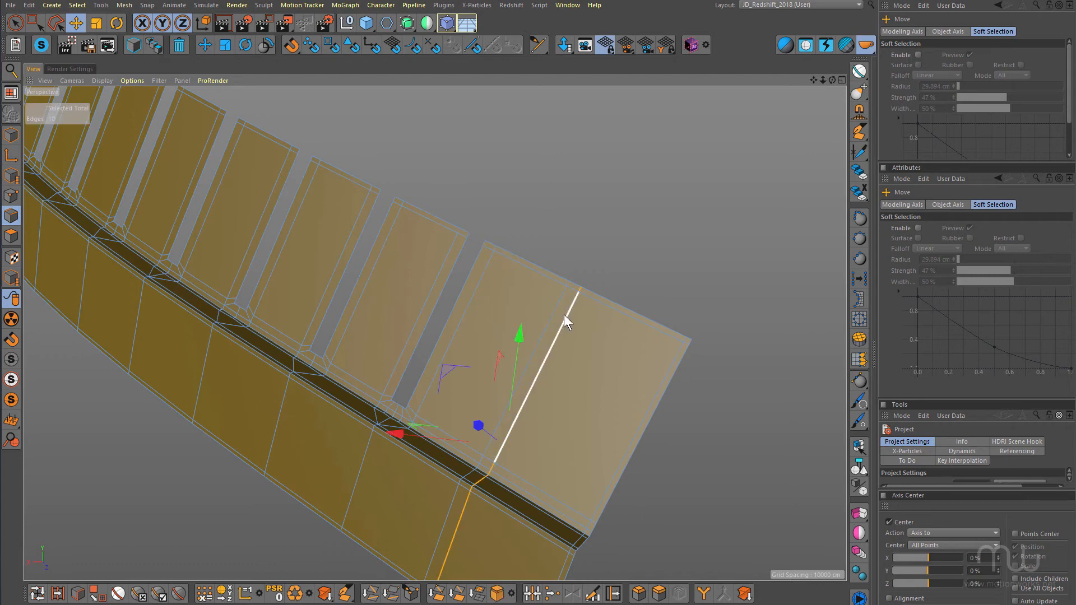
right_click(566, 321)
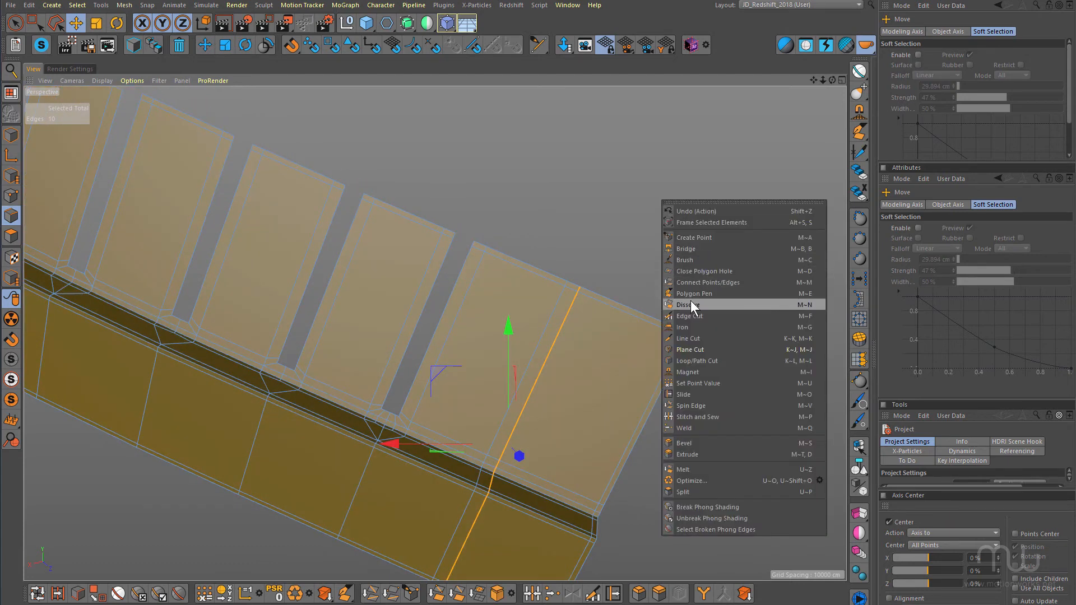
left_click(688, 304)
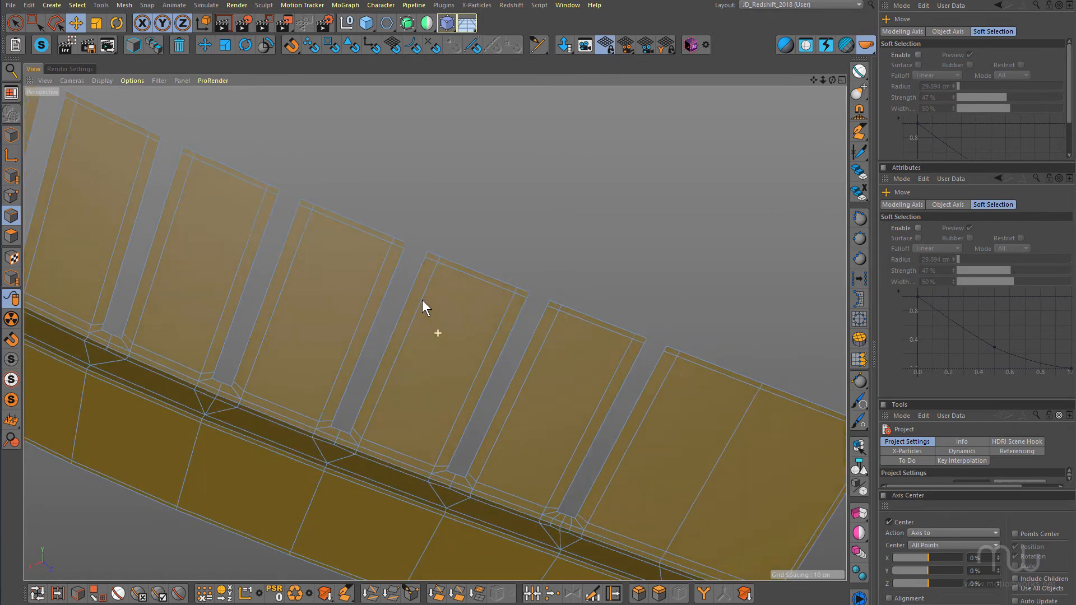
left_click(590, 312)
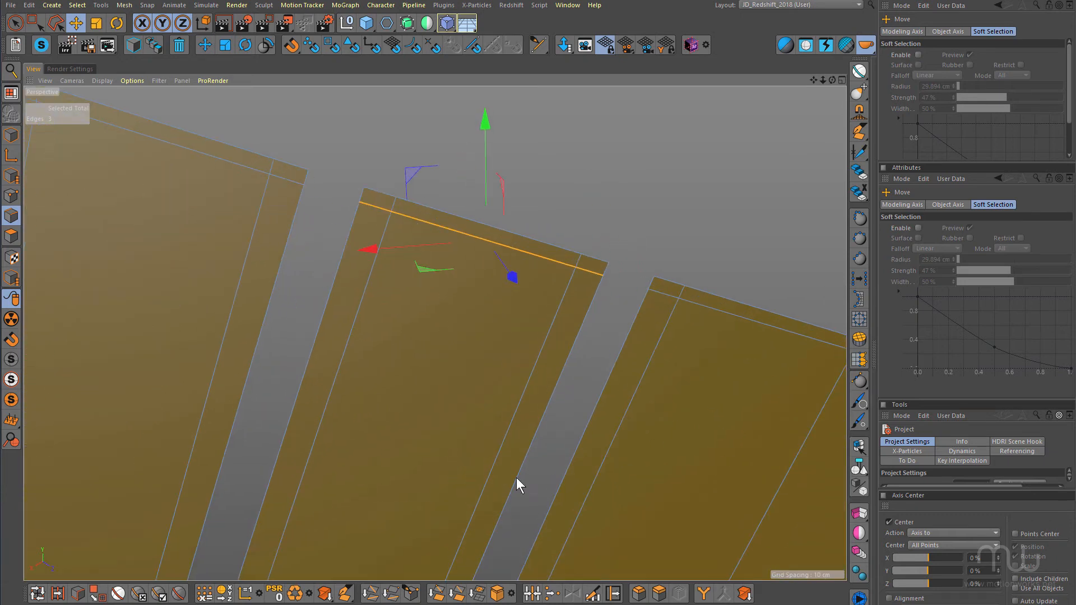
- Edge Slide the vent slat's top edge inward about 0.868 cm
left_click(611, 593)
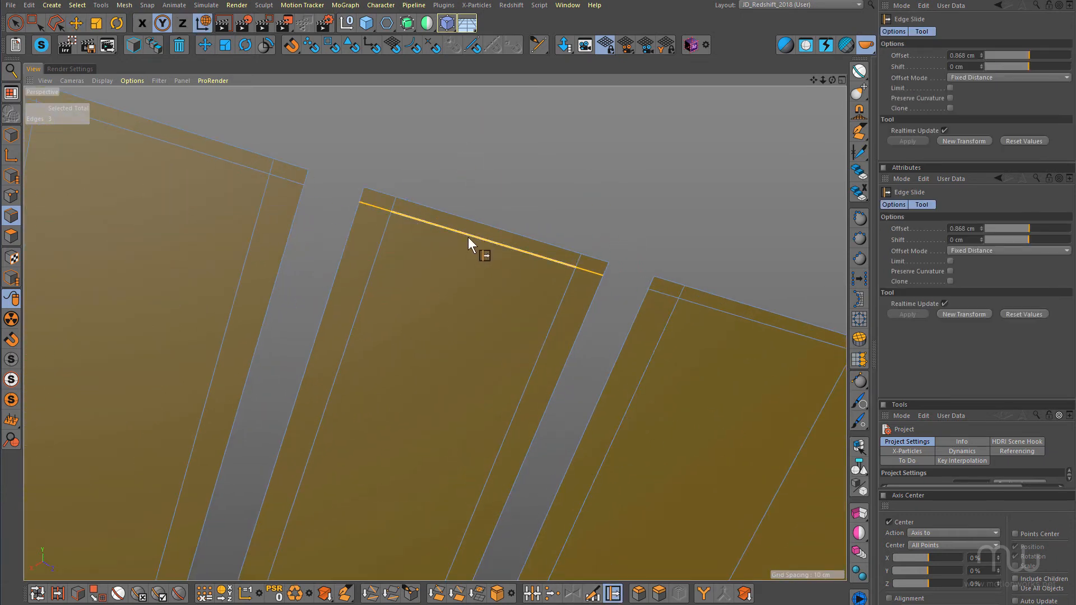
left_click_drag(470, 244, 422, 300)
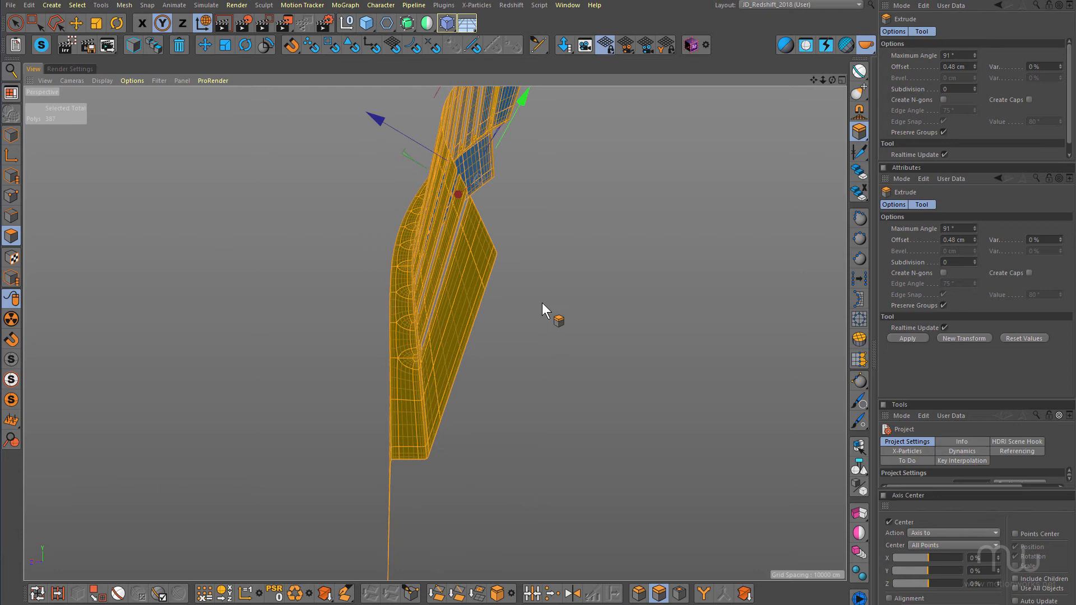
- Orbit the helmet to inspect the 0.31 cm thick vented inner collar
left_click_drag(542, 309, 460, 155)
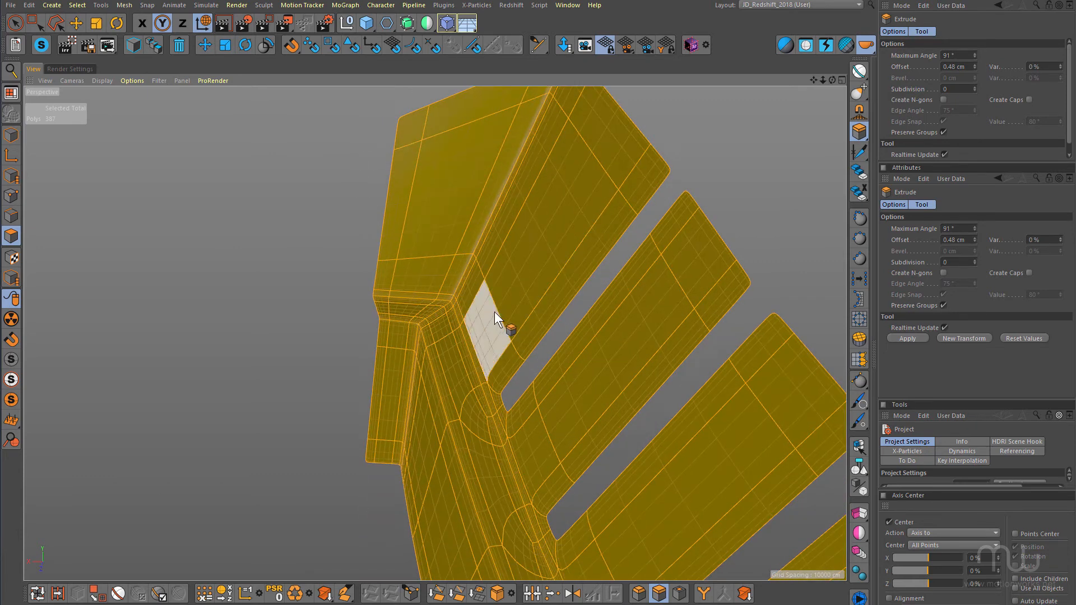
left_click_drag(494, 316, 395, 325)
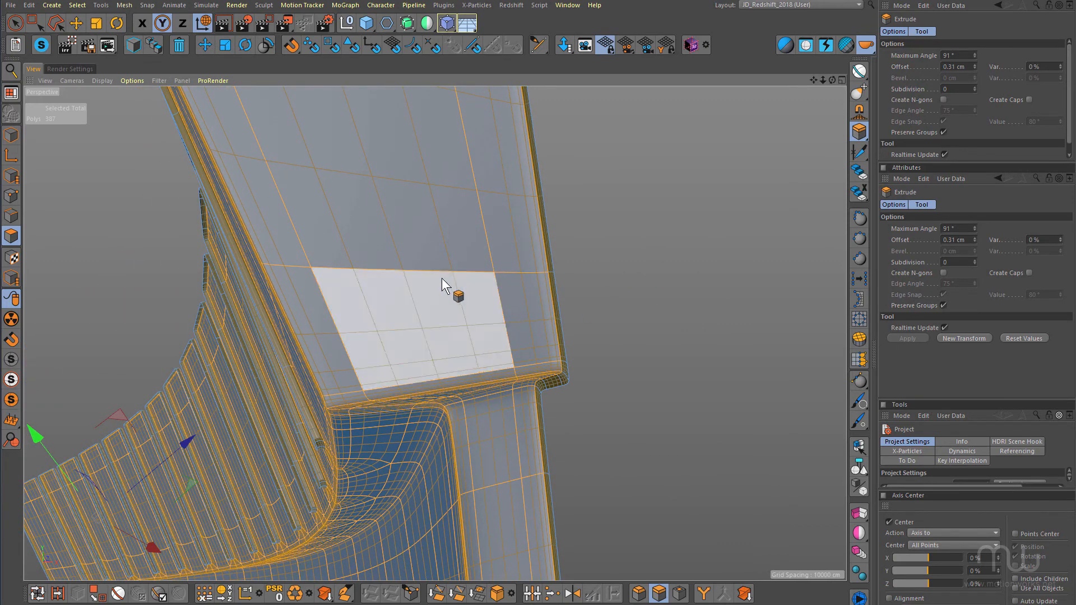
left_click_drag(447, 281, 405, 323)
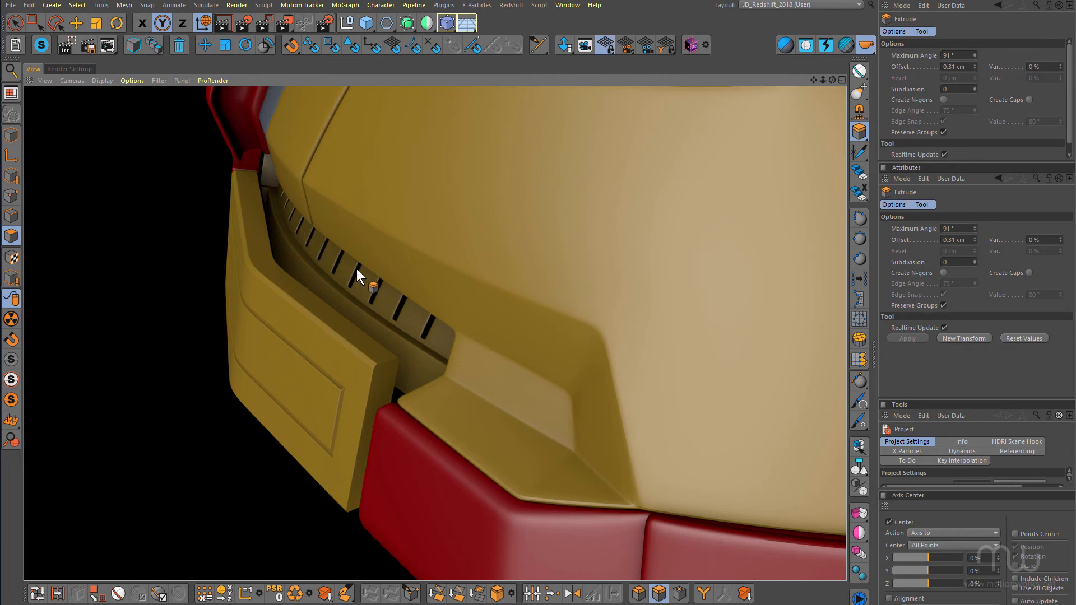
mouse_move(268, 225)
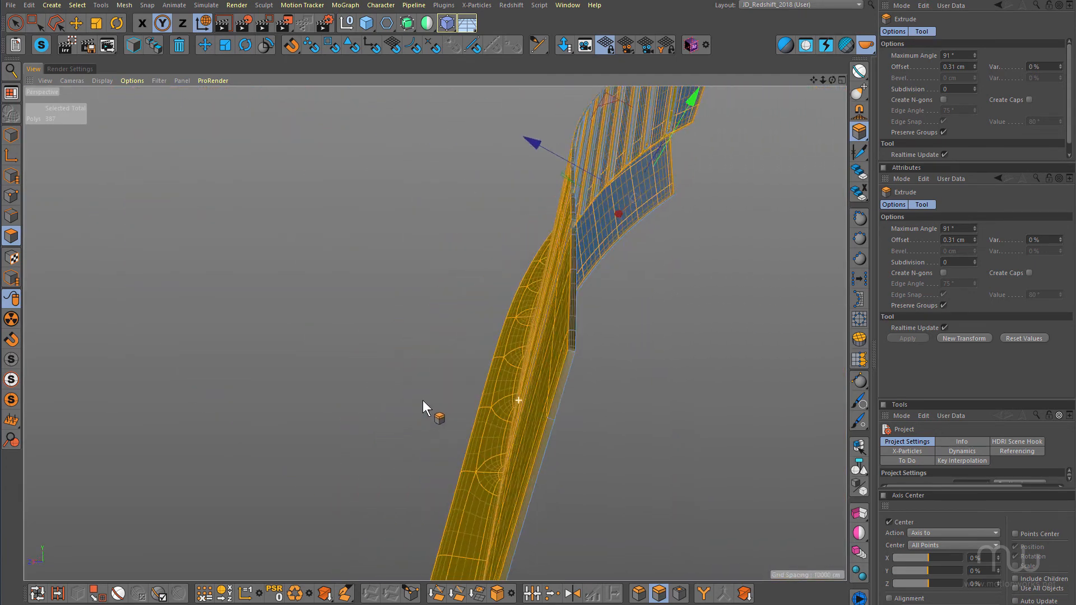
left_click_drag(423, 405, 514, 309)
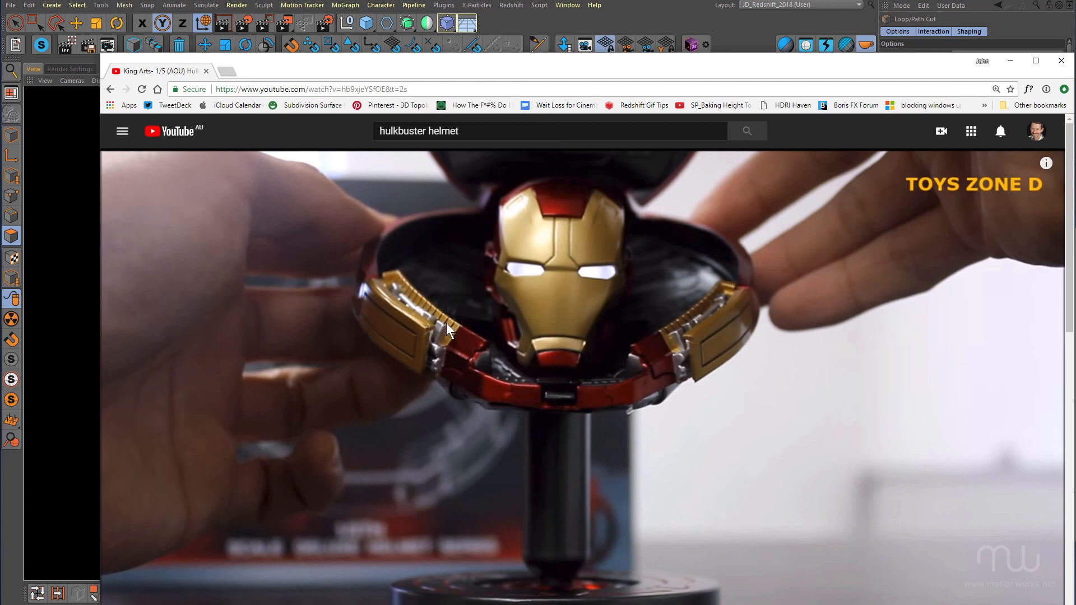
mouse_move(478, 342)
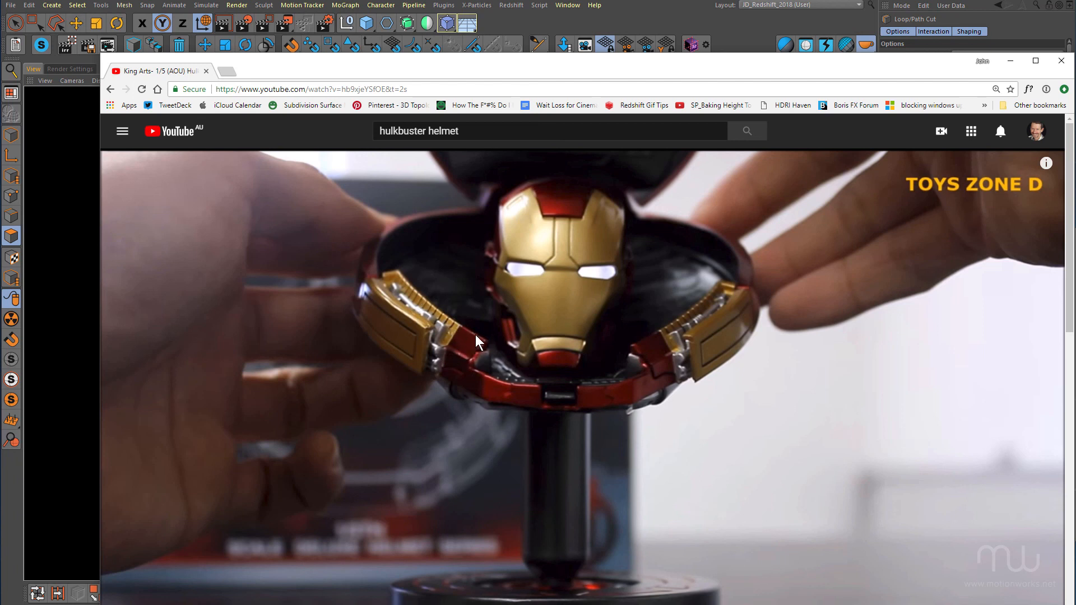
mouse_move(438, 324)
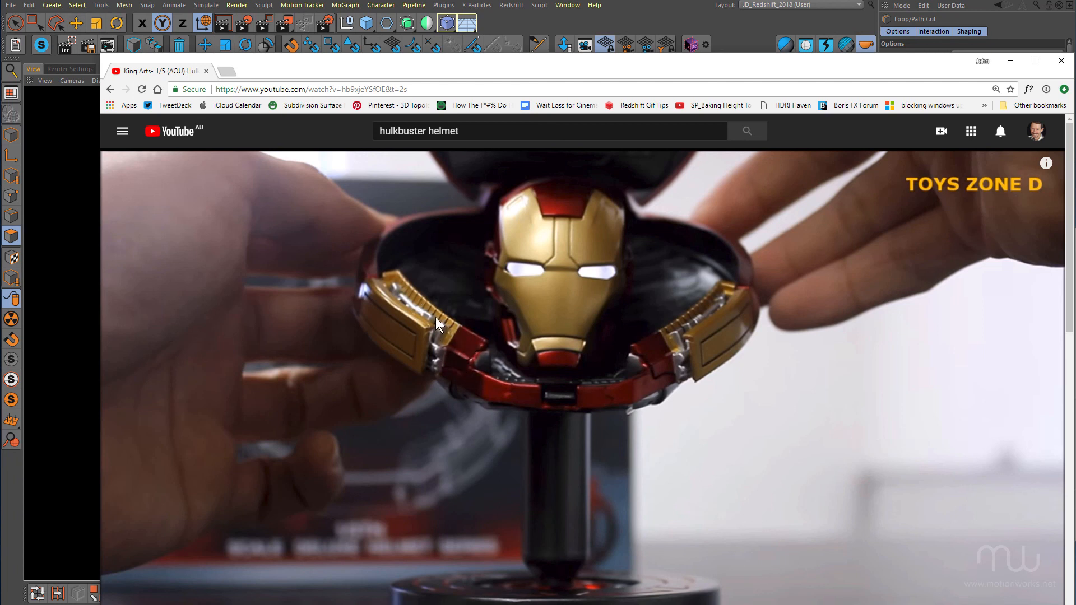
mouse_move(471, 336)
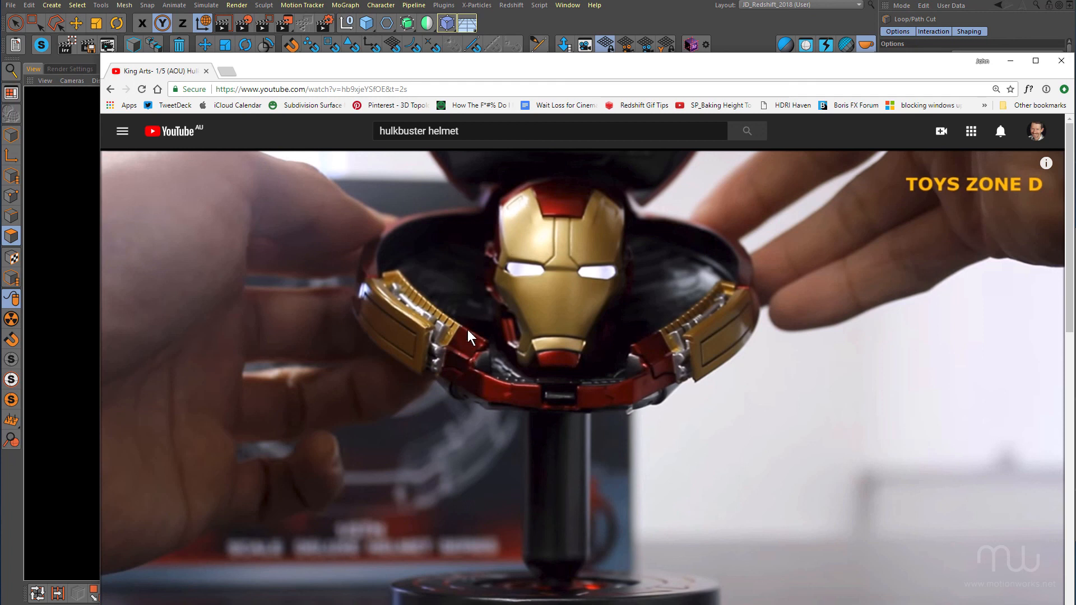